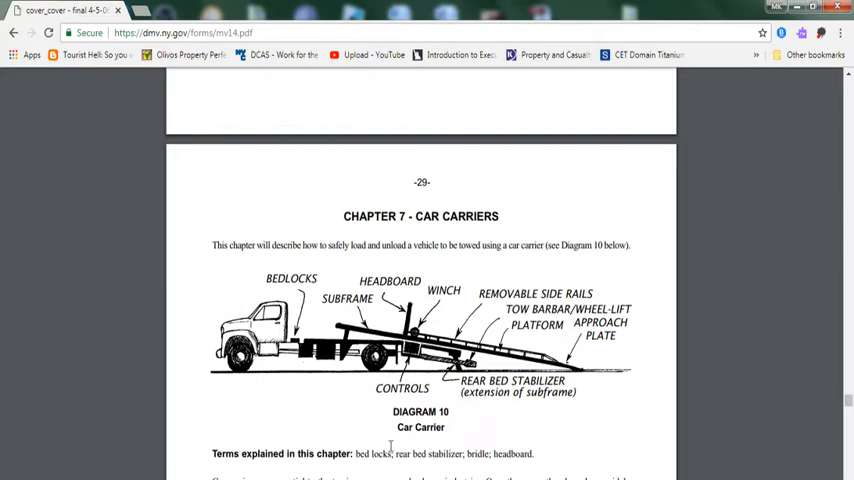
mouse_move(425, 358)
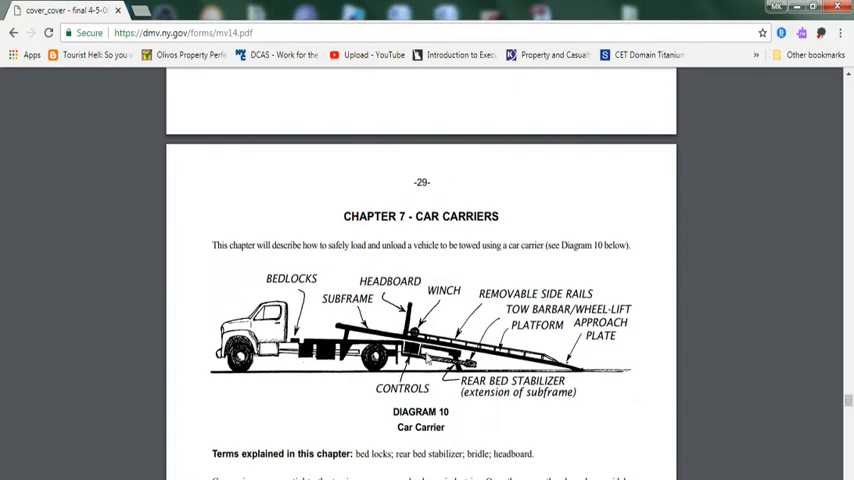
mouse_move(600, 382)
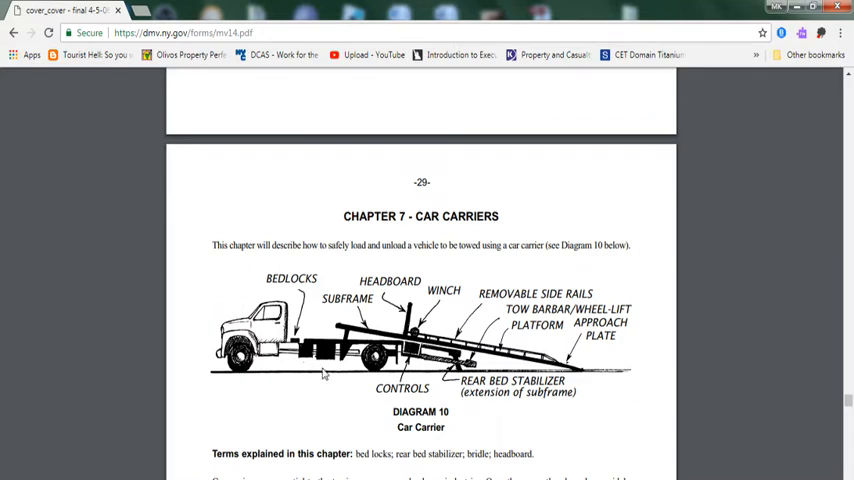
Scroll just past Diagram 10 to the Chapter 7 car carrier introductory text.
scroll(down, 3)
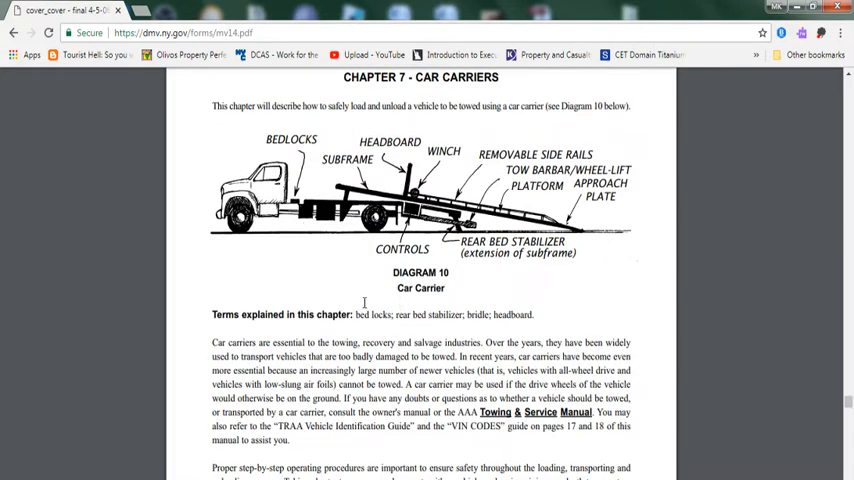
Read down to the REMEMBER safety rule and the A. Loading a Vehicle heading.
scroll(down, 3)
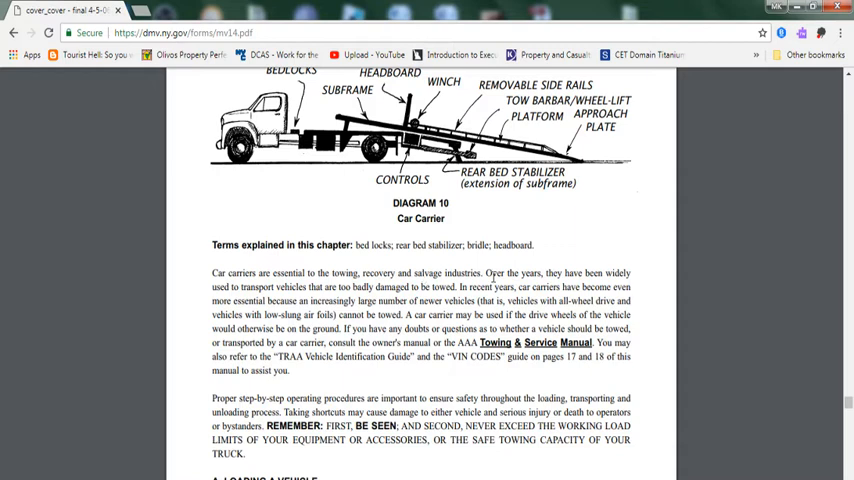
mouse_move(222, 288)
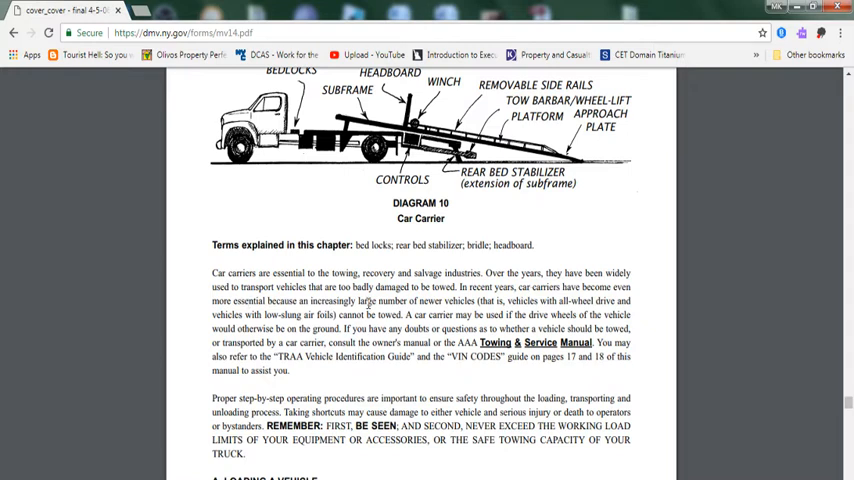
mouse_move(530, 311)
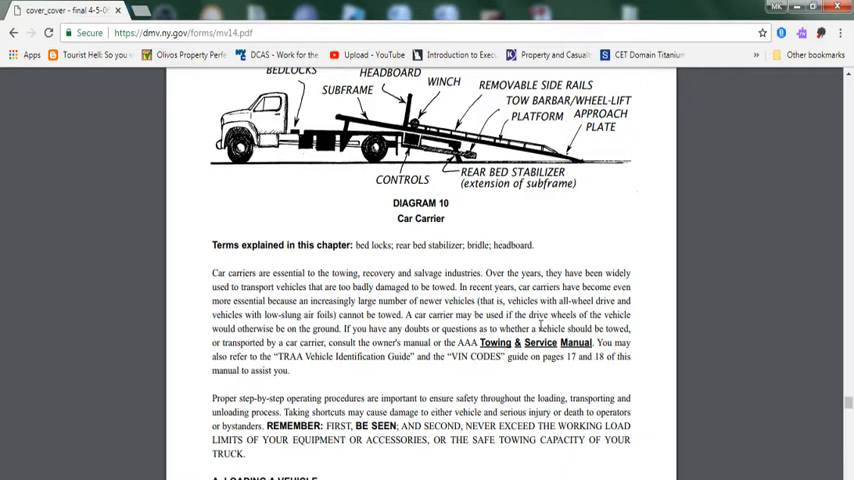
mouse_move(335, 315)
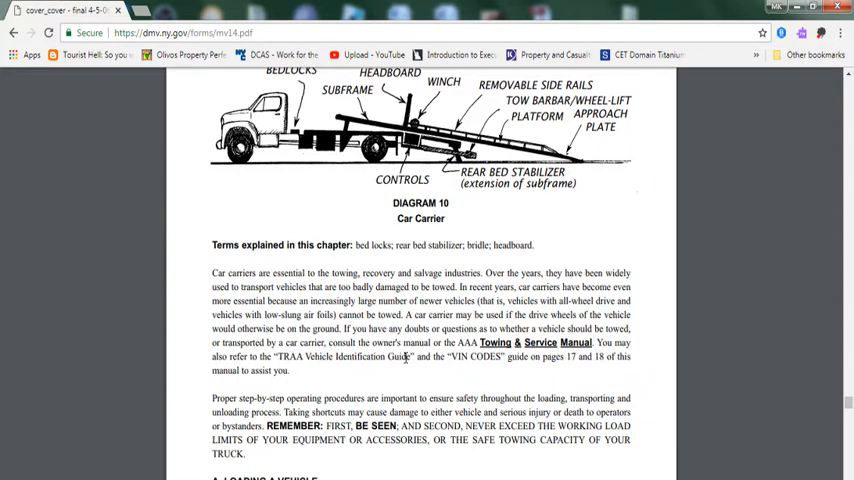
double_click(295, 356)
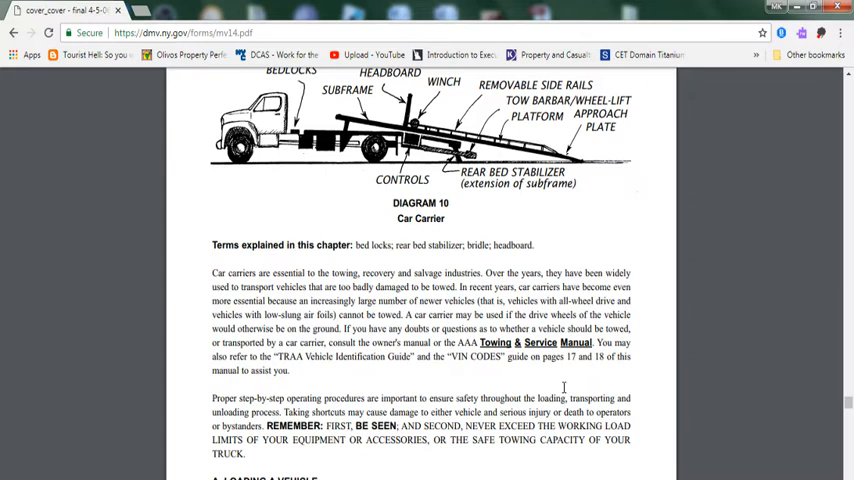
scroll(down, 3)
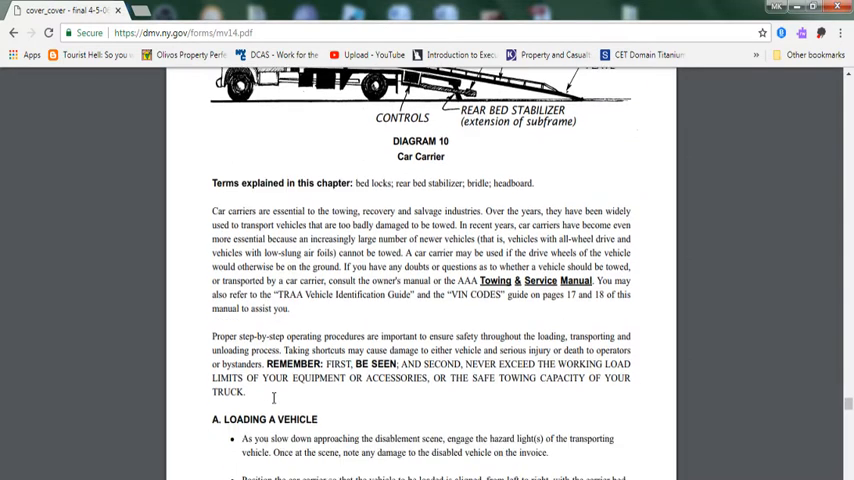
Scroll through section A's first loading bullets to the top of page 30.
scroll(down, 3)
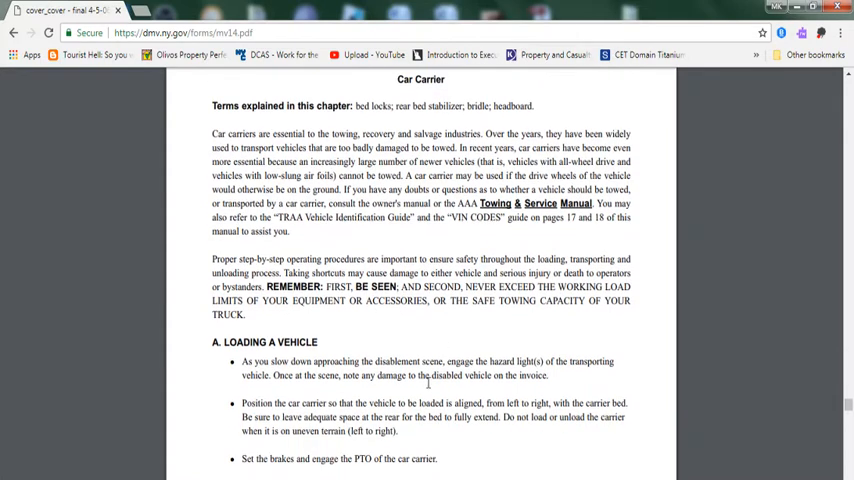
scroll(down, 3)
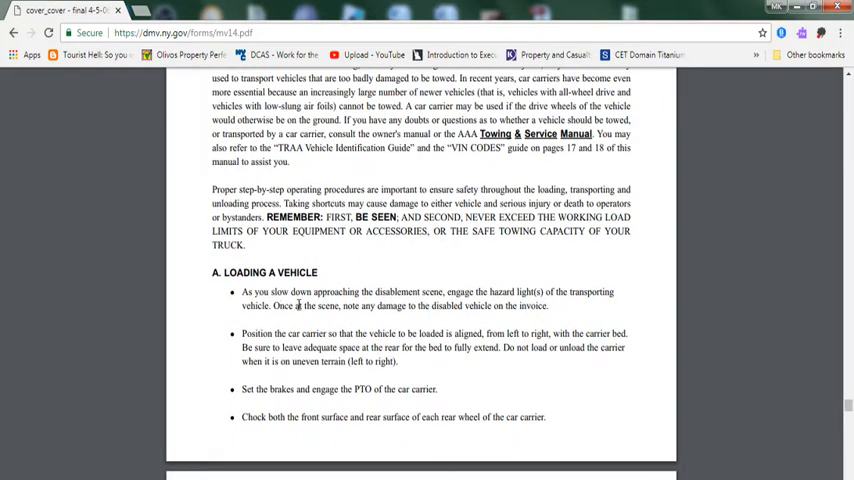
mouse_move(452, 299)
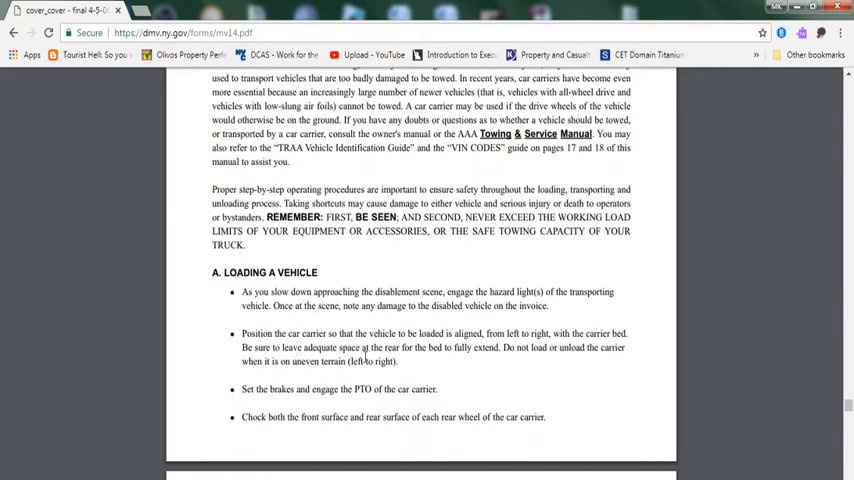
mouse_move(520, 358)
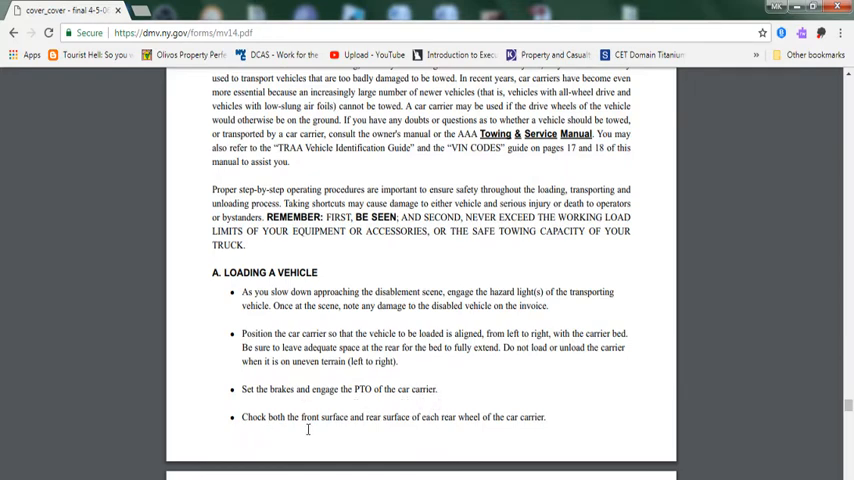
mouse_move(518, 443)
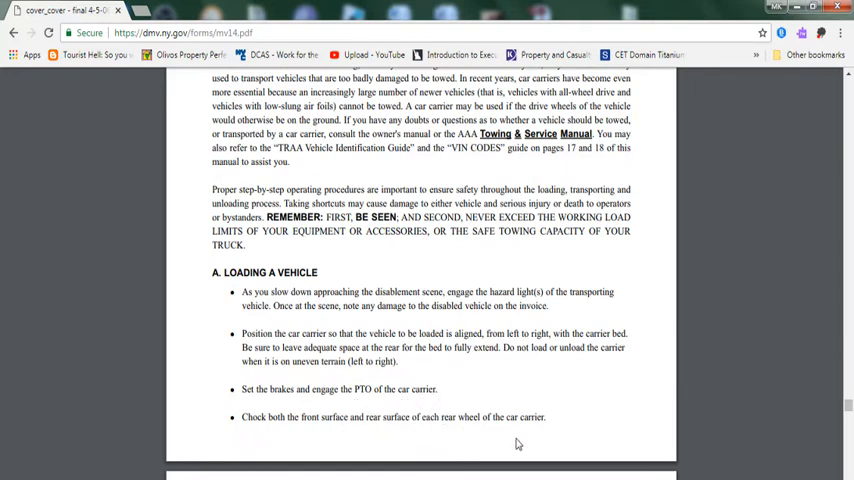
mouse_move(527, 443)
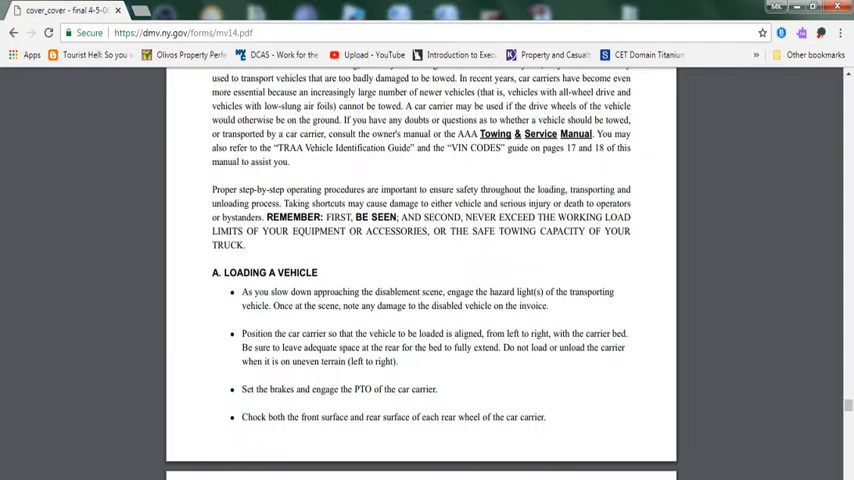
scroll(down, 3)
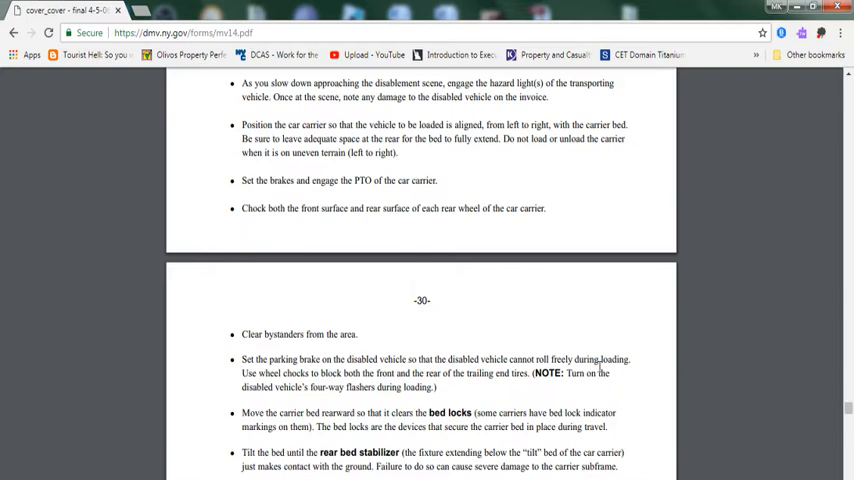
Read page 30's bridle, winch cable and neutral steps down to the rear-clearance CAUTION.
scroll(down, 3)
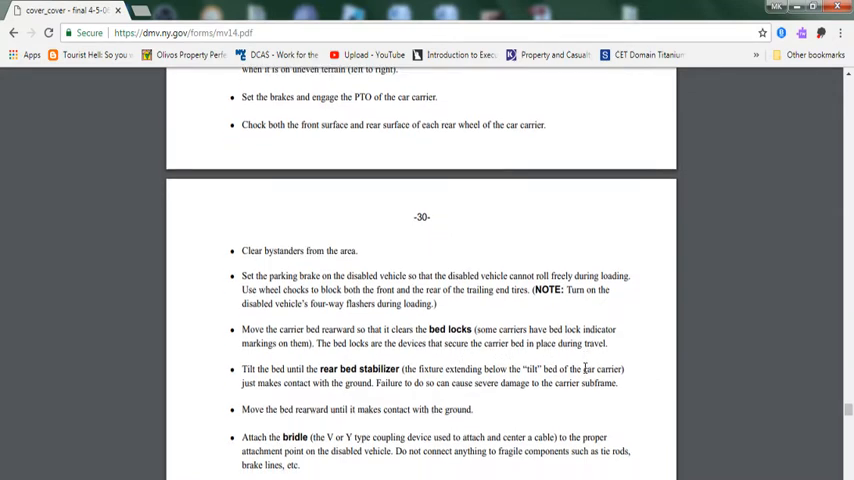
scroll(down, 3)
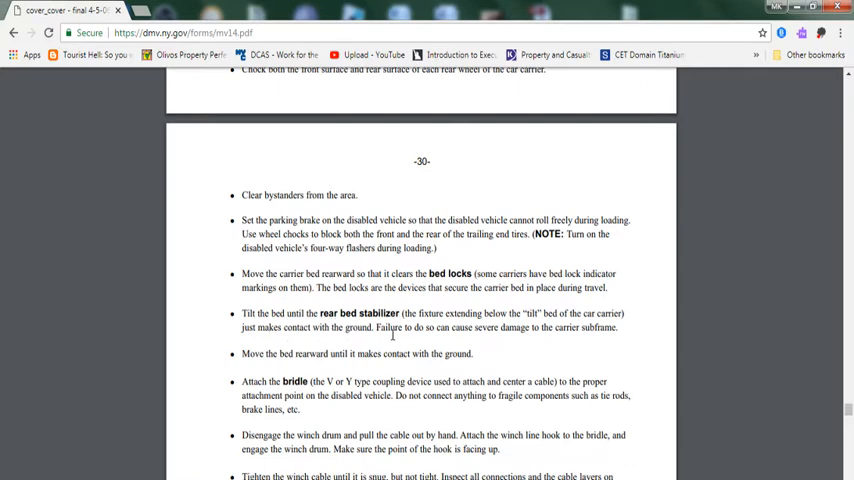
mouse_move(594, 338)
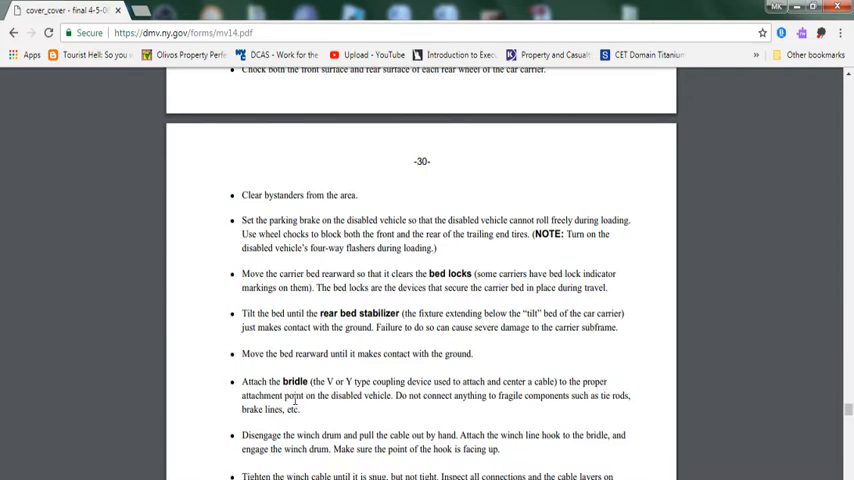
mouse_move(449, 407)
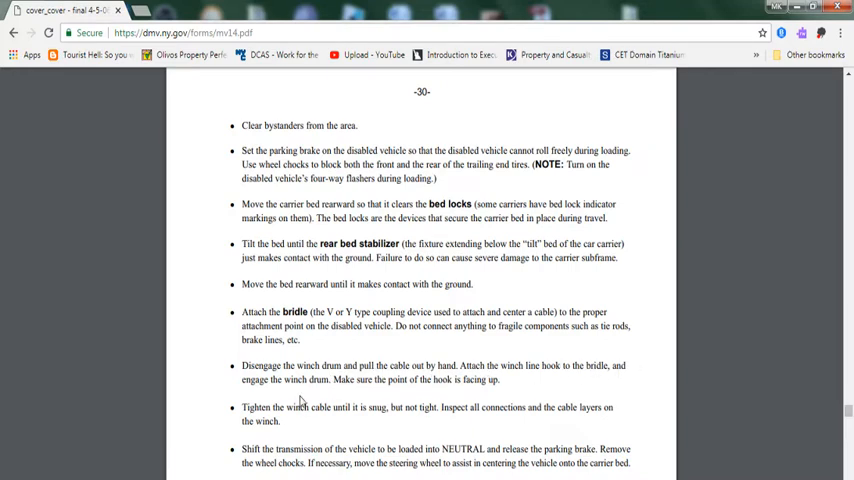
mouse_move(468, 392)
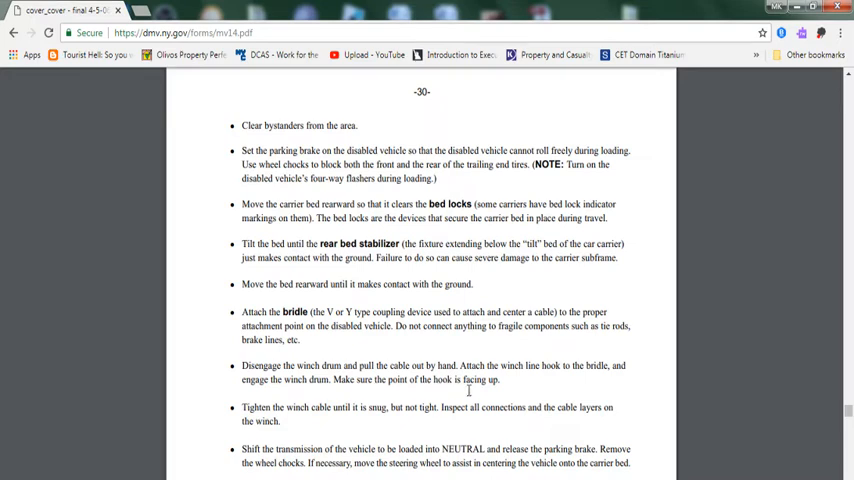
scroll(down, 3)
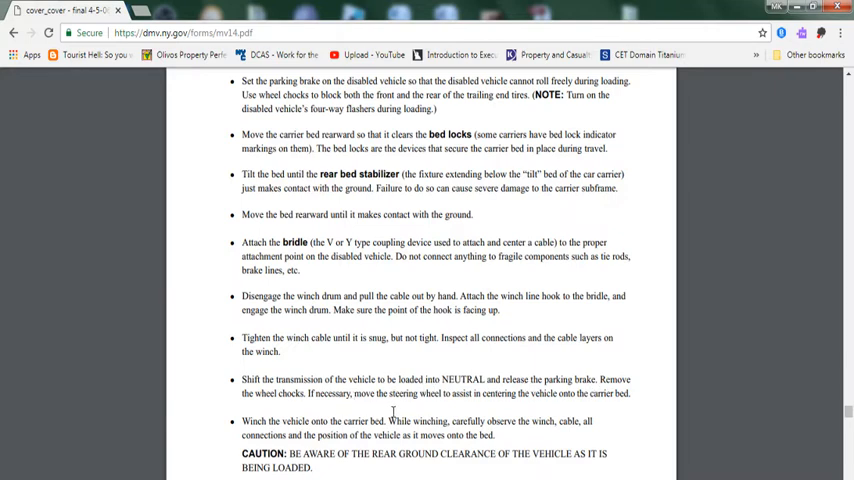
mouse_move(564, 408)
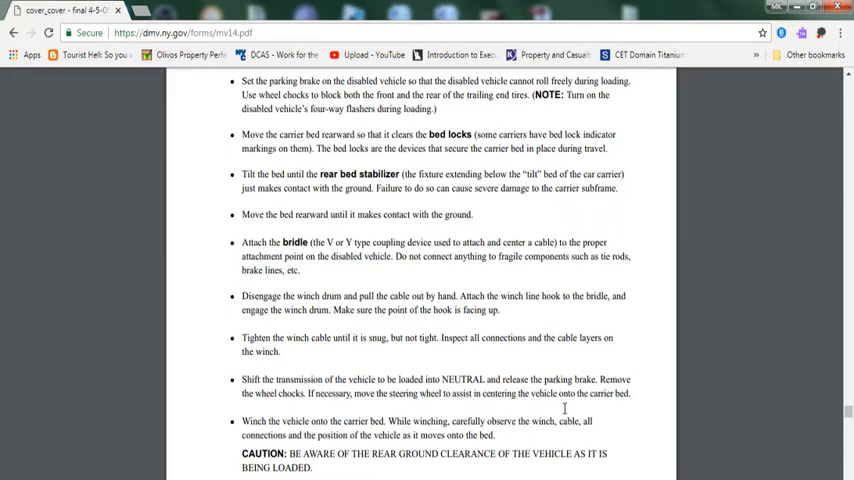
mouse_move(275, 421)
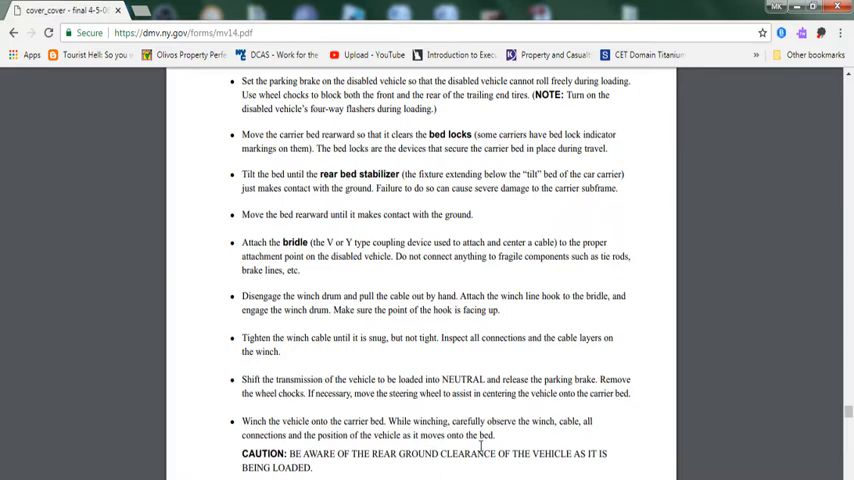
Scroll past securing the vehicle's rear on page 30 to the top of page 31.
scroll(down, 3)
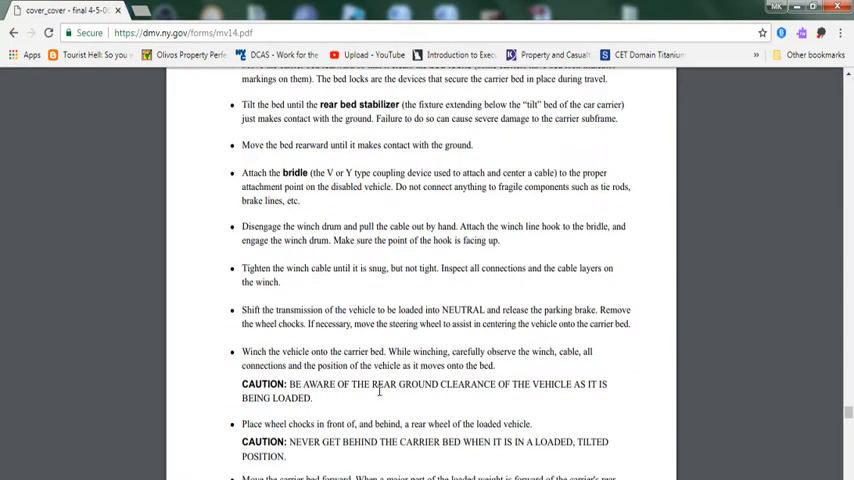
mouse_move(475, 412)
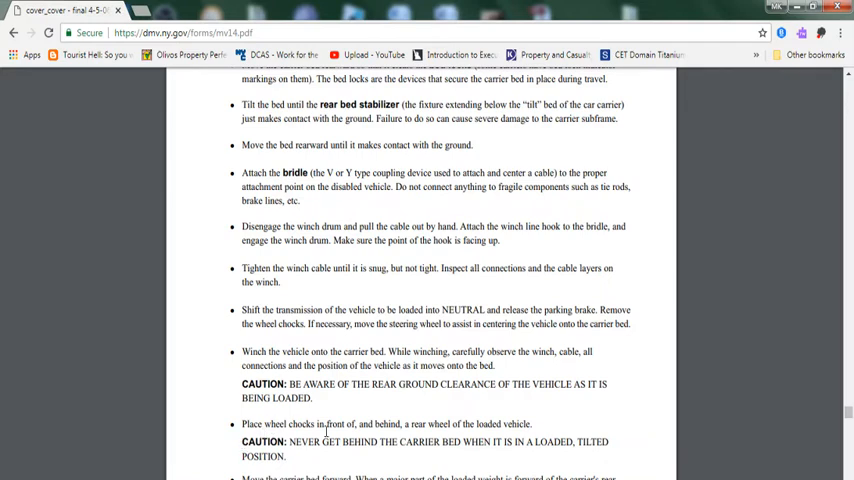
mouse_move(488, 430)
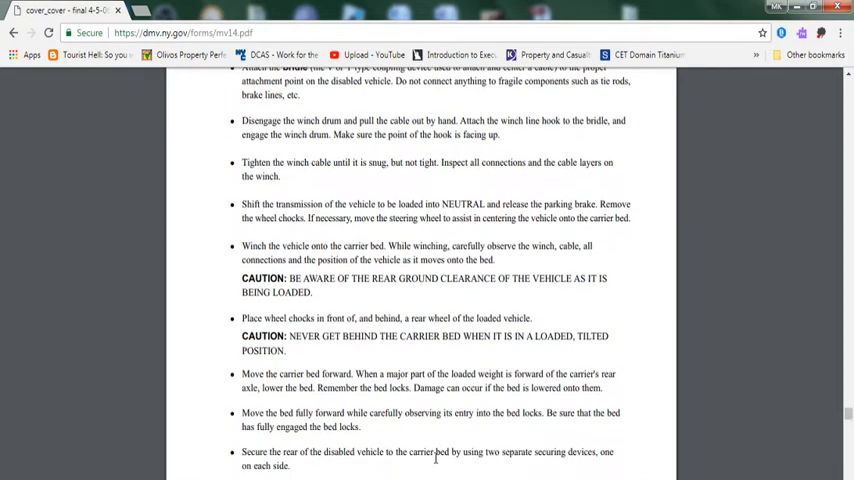
scroll(down, 3)
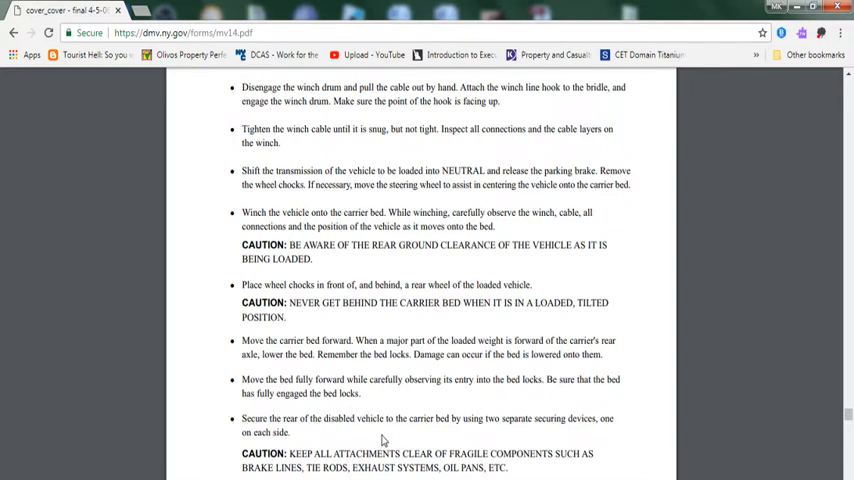
mouse_move(528, 432)
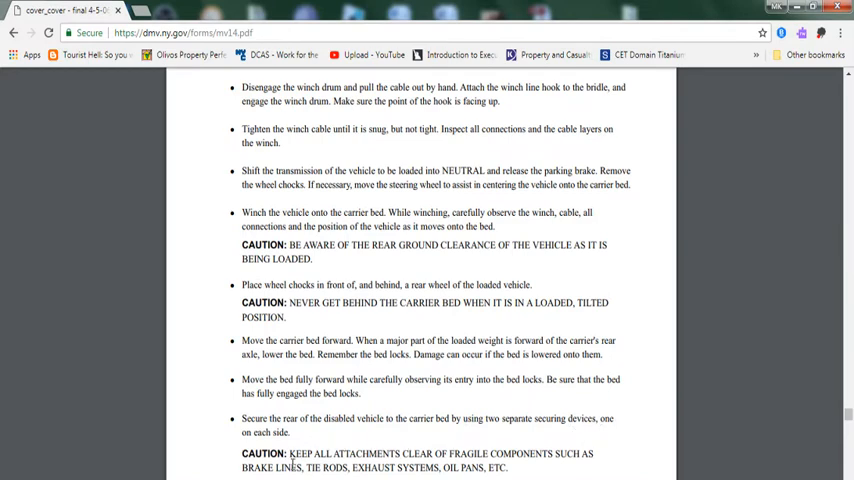
scroll(down, 3)
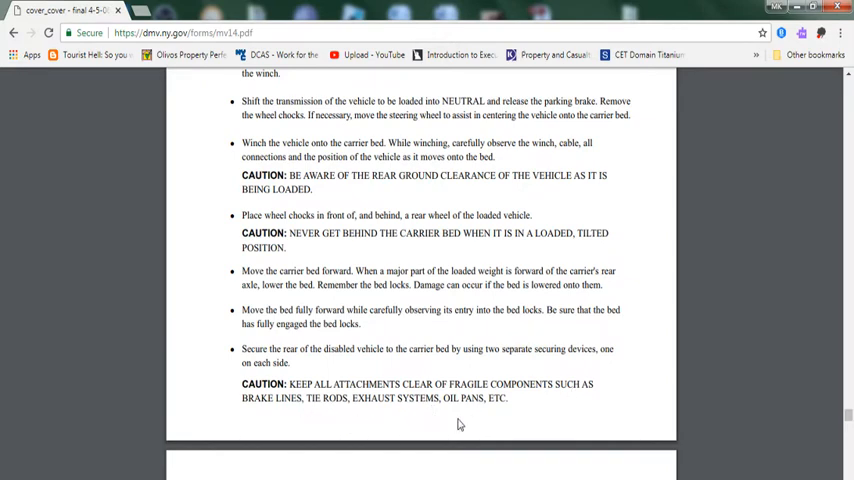
scroll(down, 3)
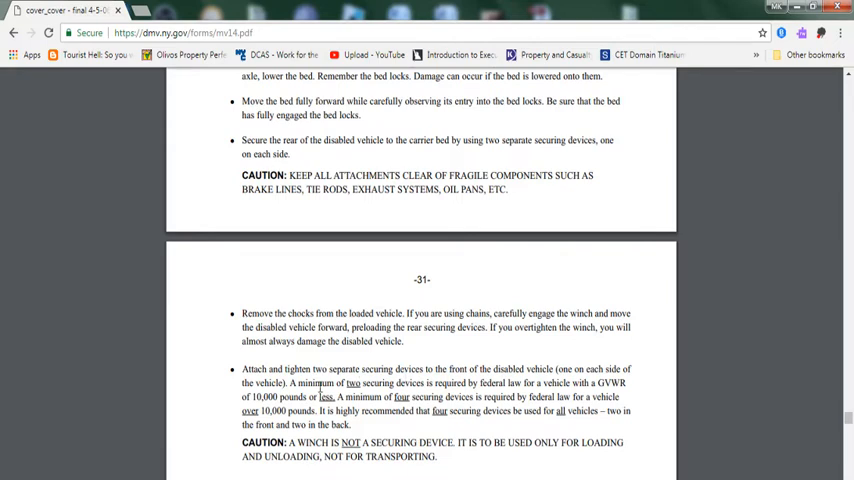
Show page 31's walk-around, loose parts, transmission, wheel chock and axle-weight caution steps.
double_click(352, 383)
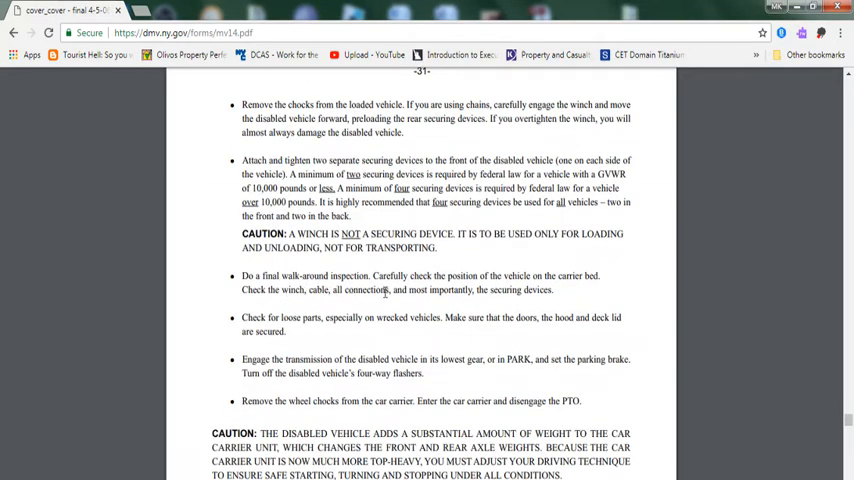
mouse_move(592, 284)
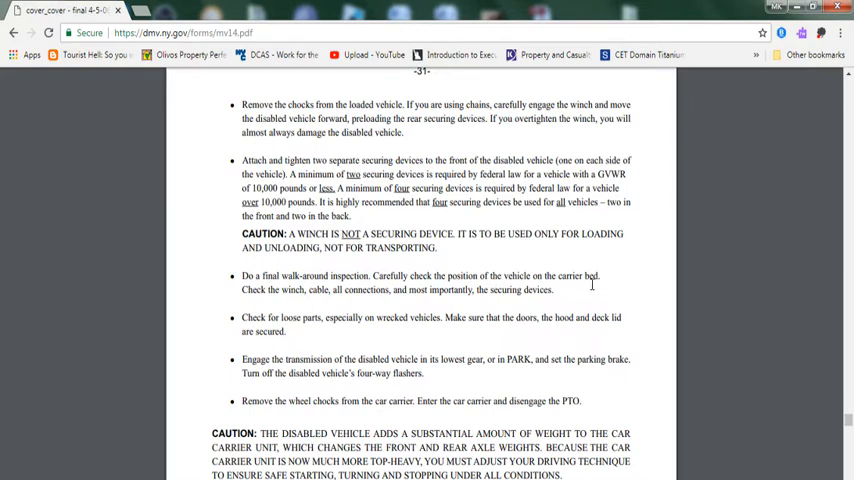
mouse_move(313, 294)
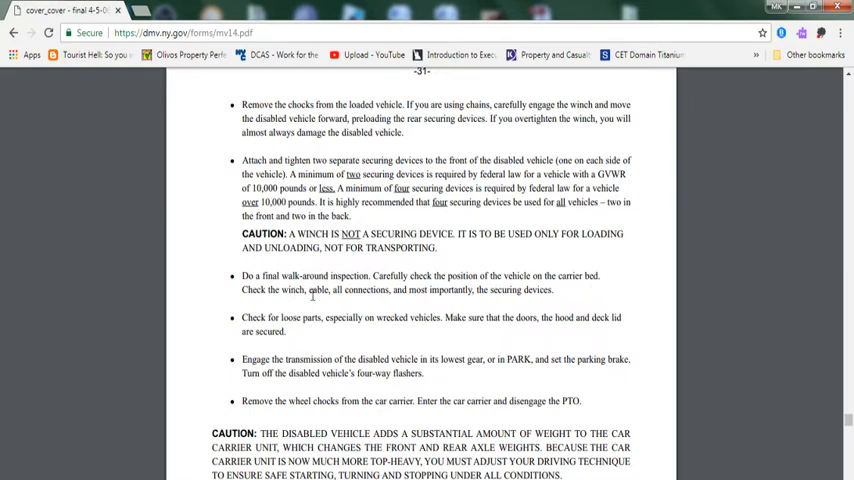
mouse_move(550, 305)
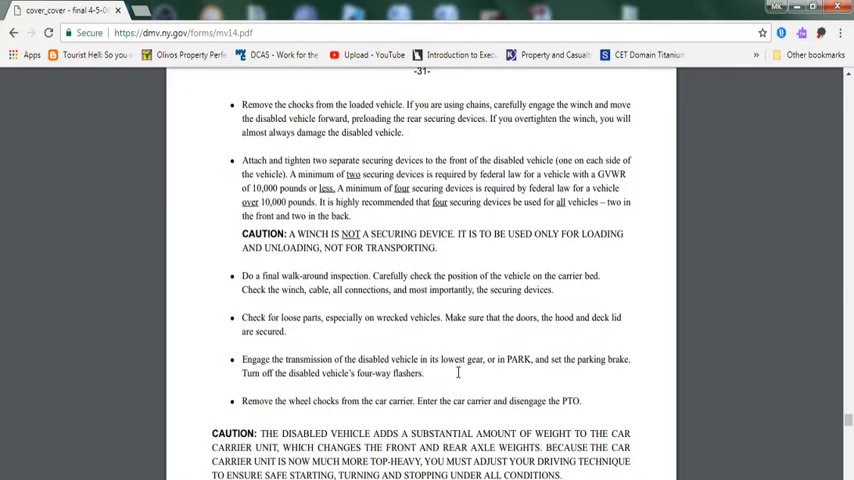
mouse_move(615, 367)
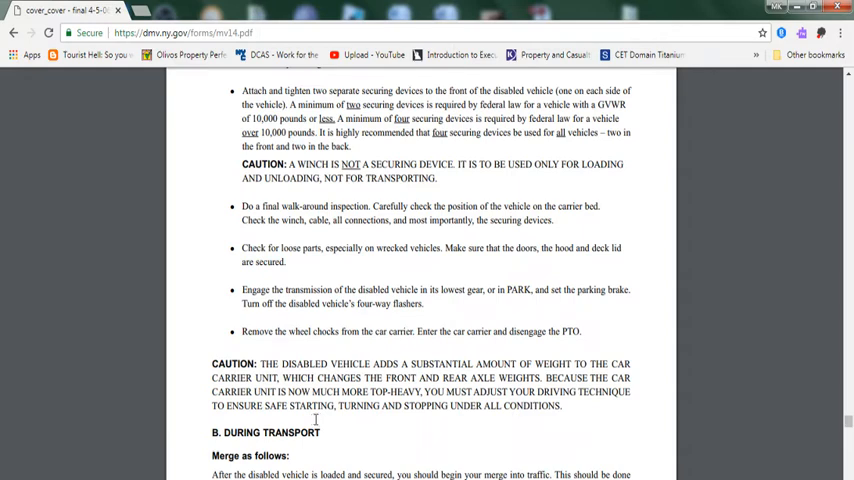
Highlight the CAUTION about the disabled vehicle's added weight and read into During Transport.
drag(390, 391, 561, 405)
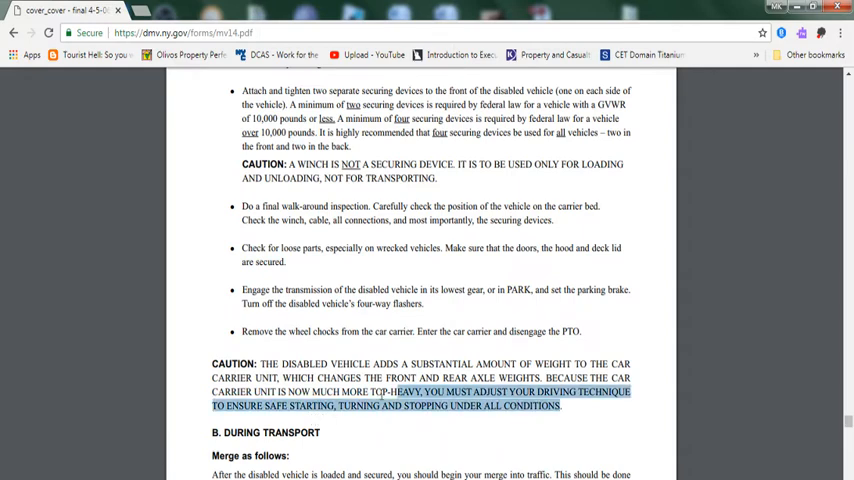
scroll(down, 3)
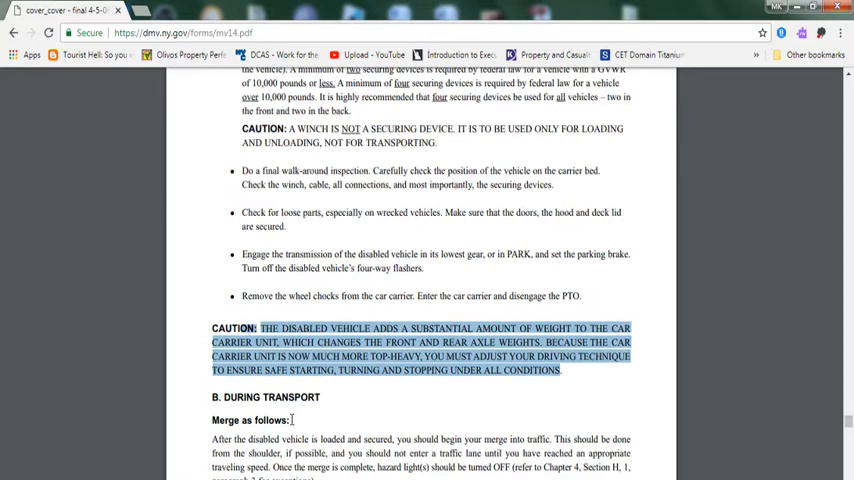
scroll(down, 3)
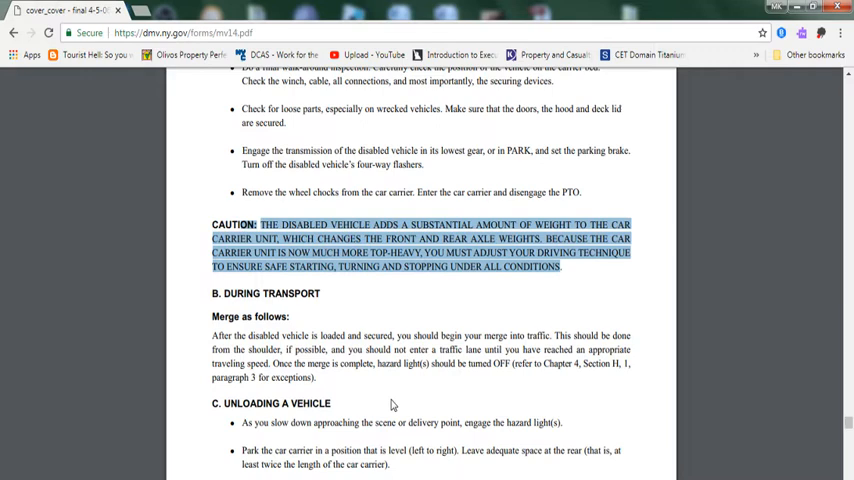
scroll(down, 3)
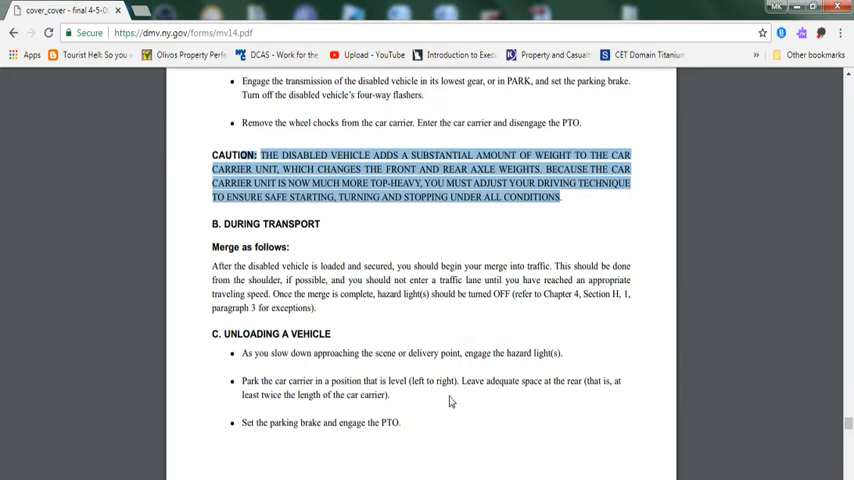
mouse_move(622, 388)
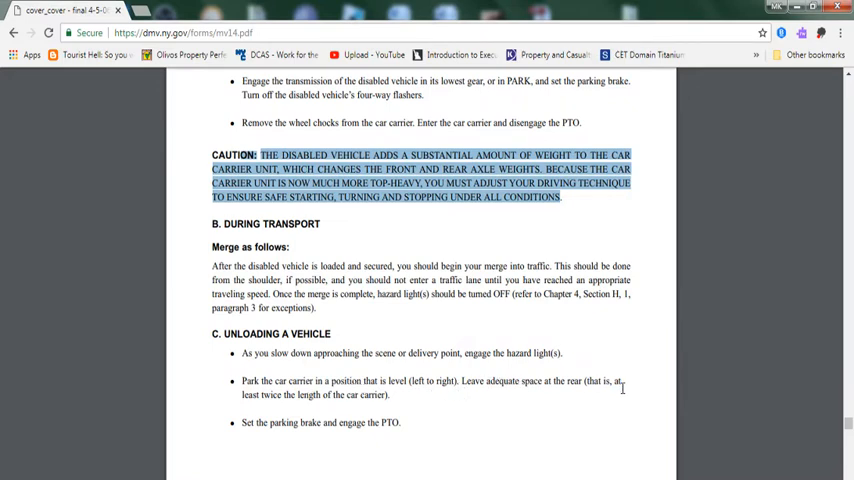
Read page 32's unloading steps through removing the rear securing devices.
scroll(down, 3)
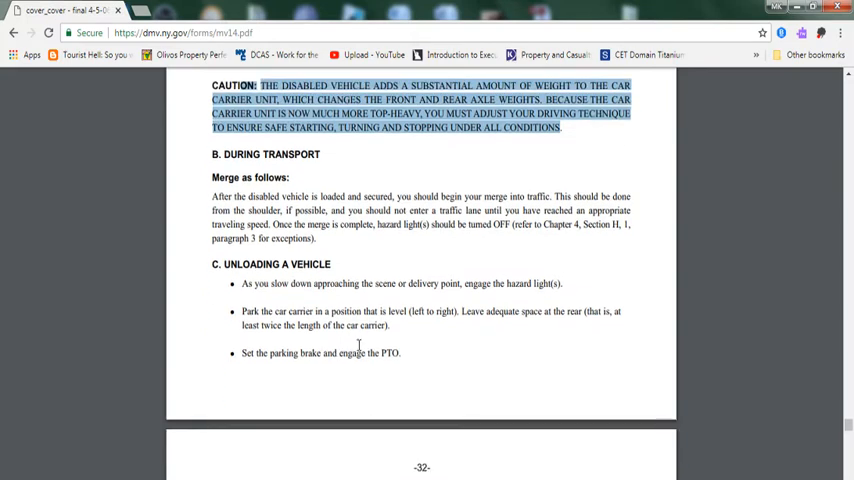
mouse_move(363, 378)
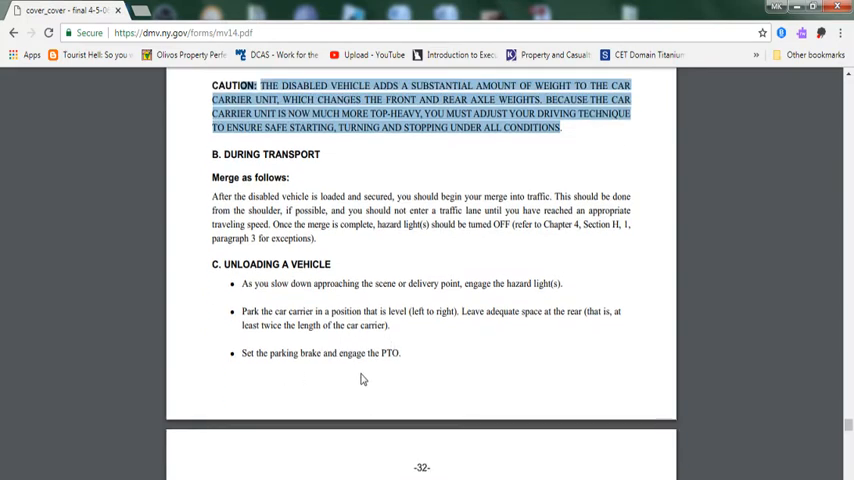
scroll(down, 3)
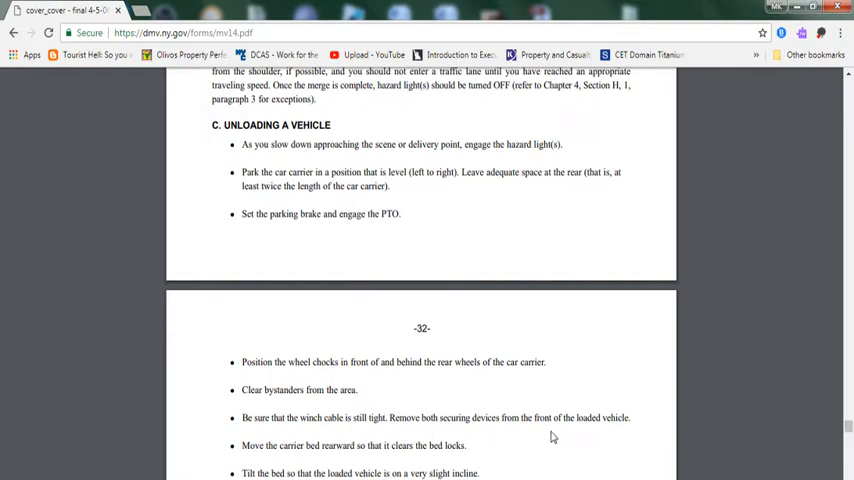
scroll(down, 3)
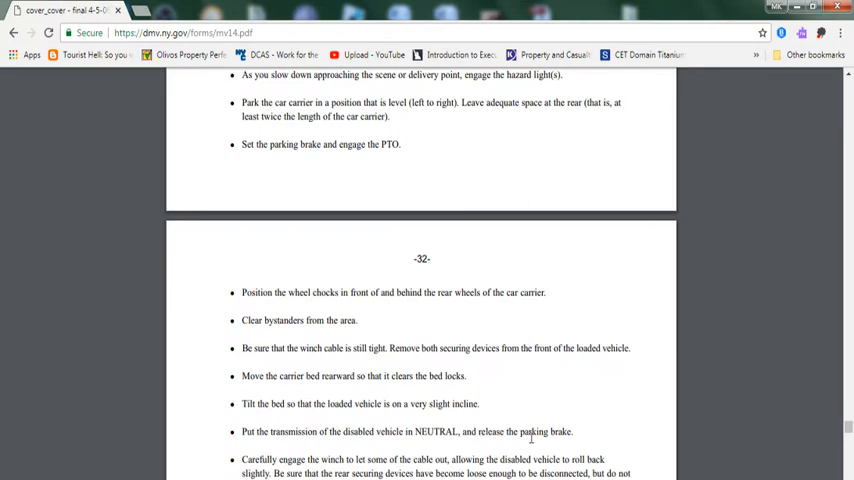
scroll(down, 3)
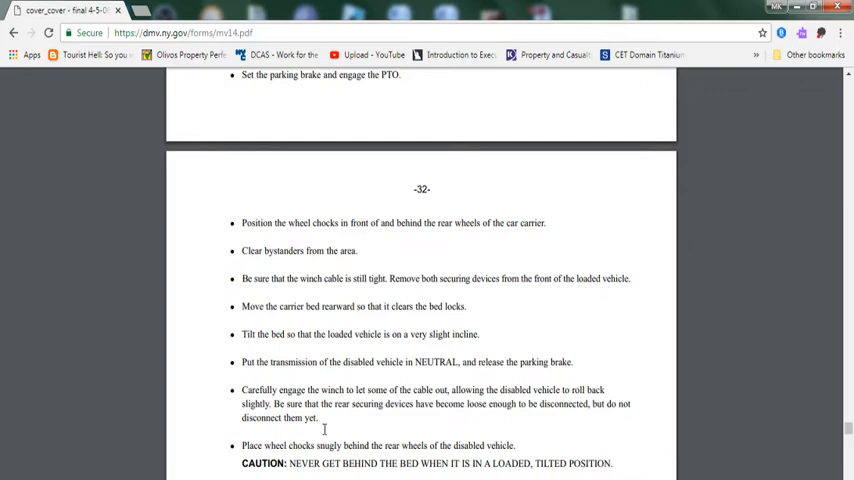
scroll(down, 3)
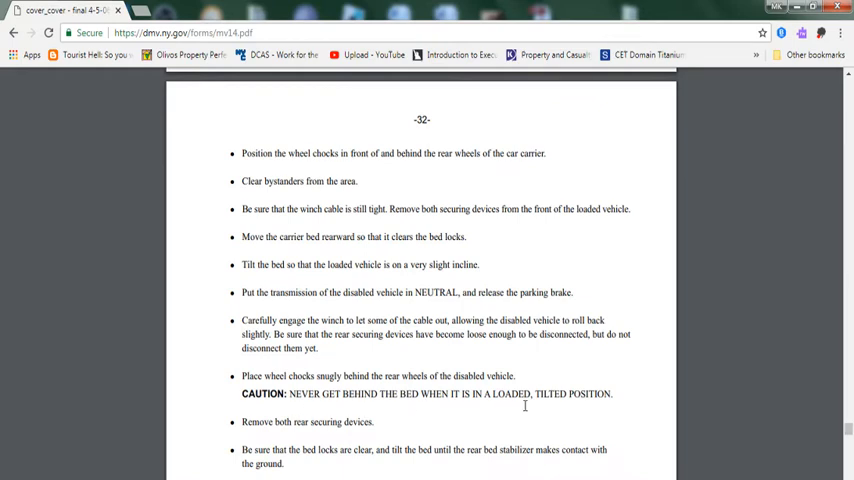
Highlight the caution never to get behind the bed, then read to removing wheel chocks.
drag(290, 393, 613, 393)
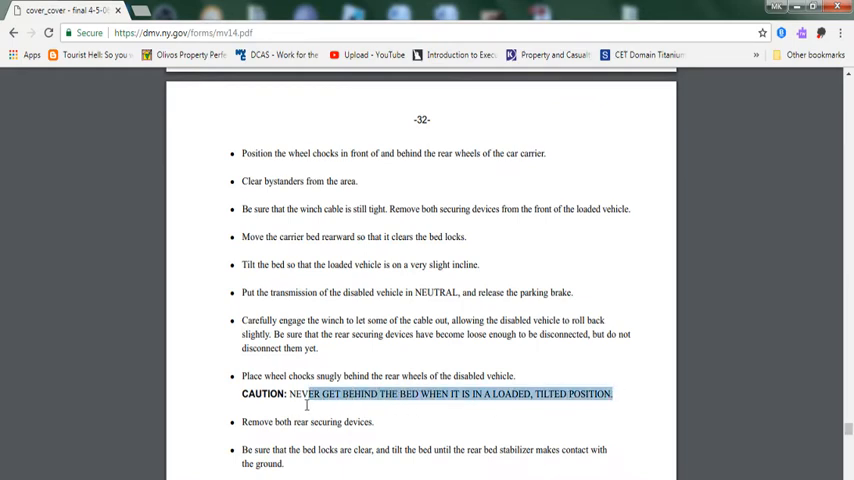
scroll(down, 3)
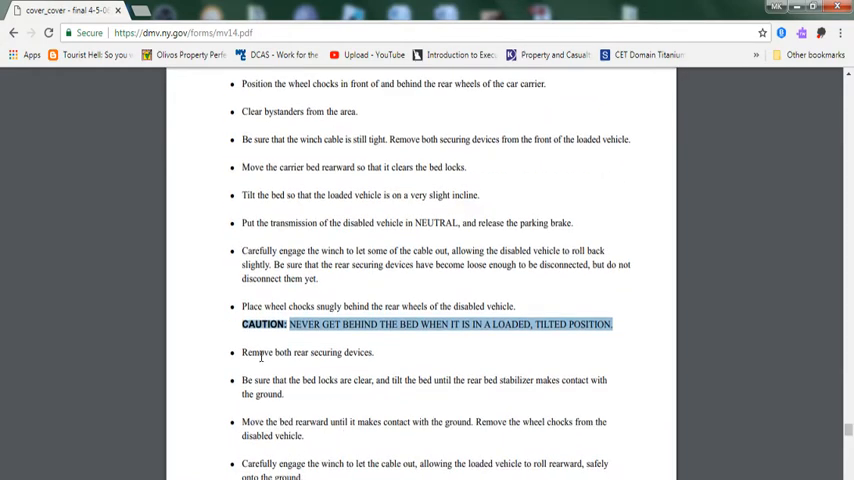
mouse_move(263, 403)
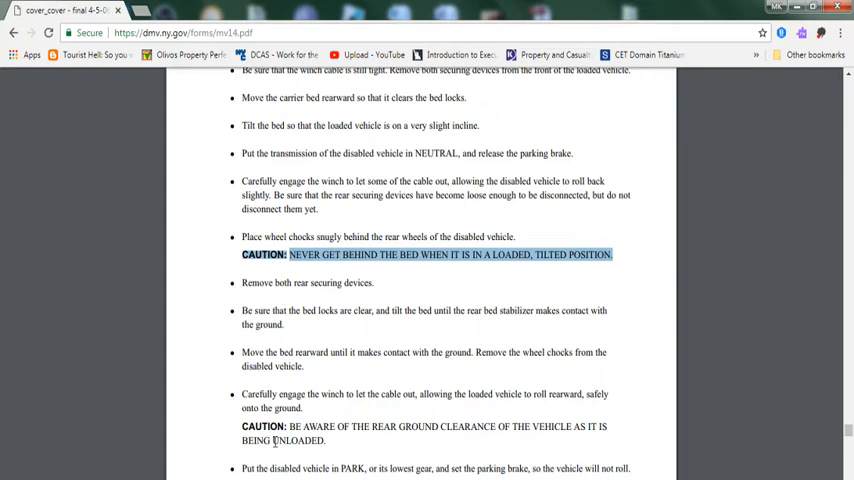
mouse_move(598, 457)
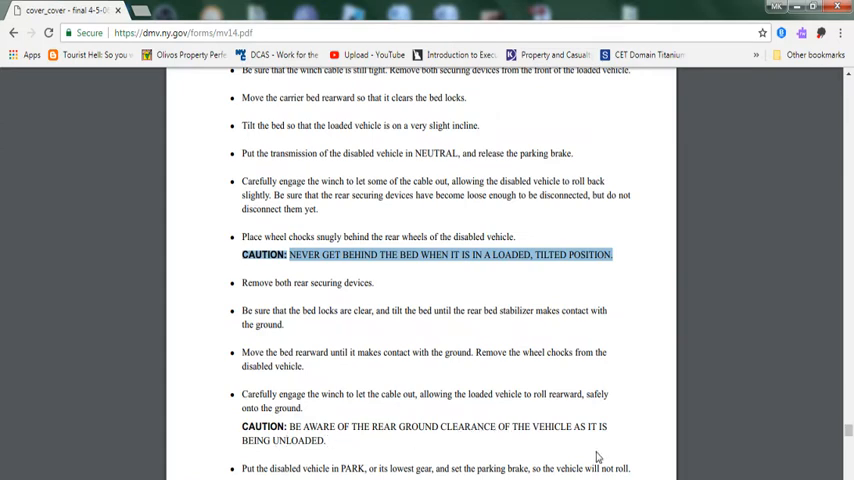
scroll(down, 3)
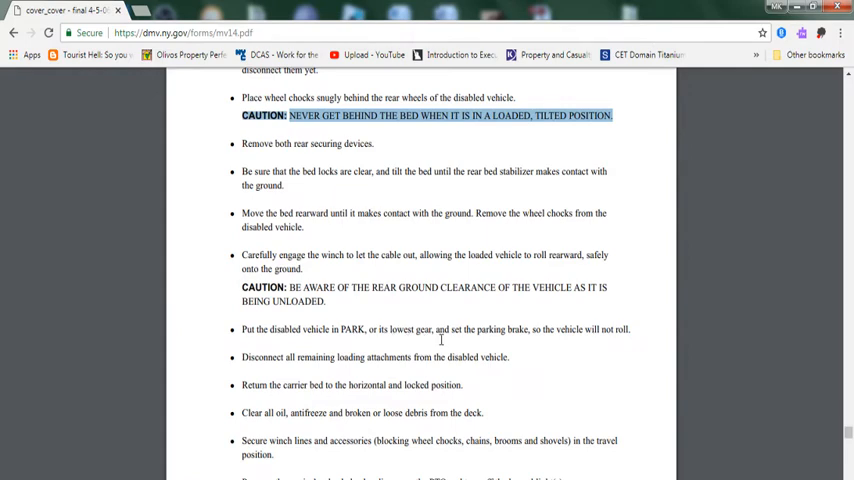
mouse_move(587, 337)
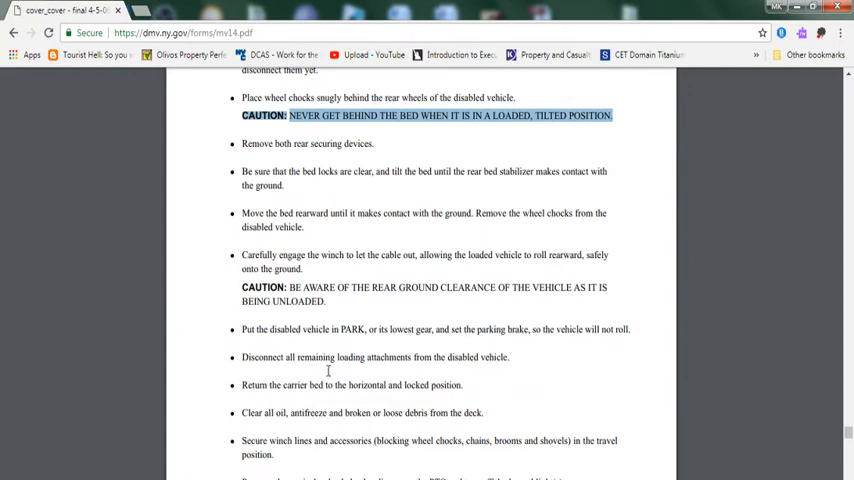
mouse_move(494, 368)
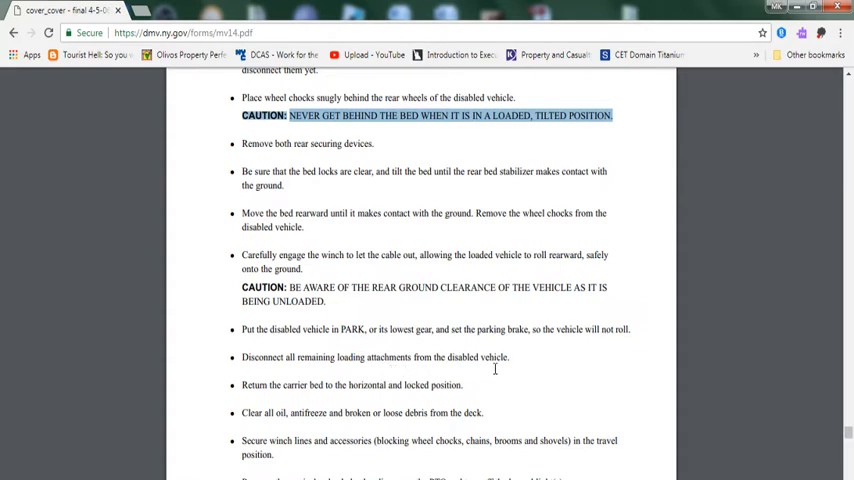
mouse_move(372, 392)
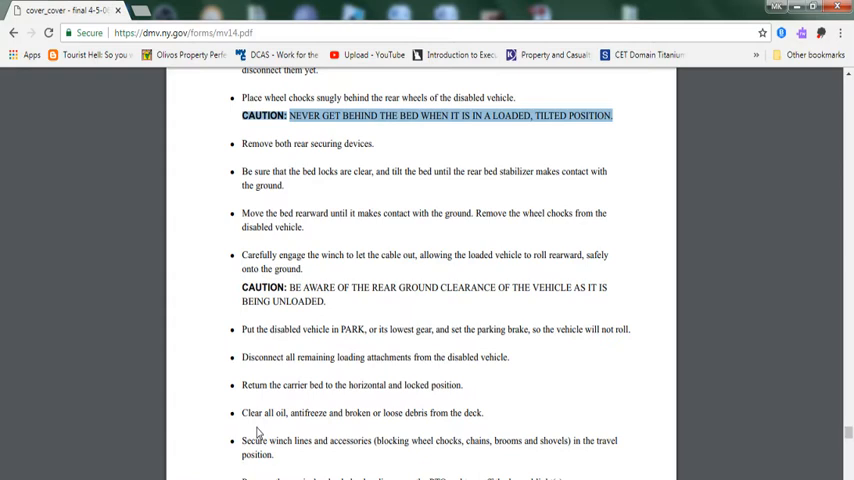
mouse_move(390, 420)
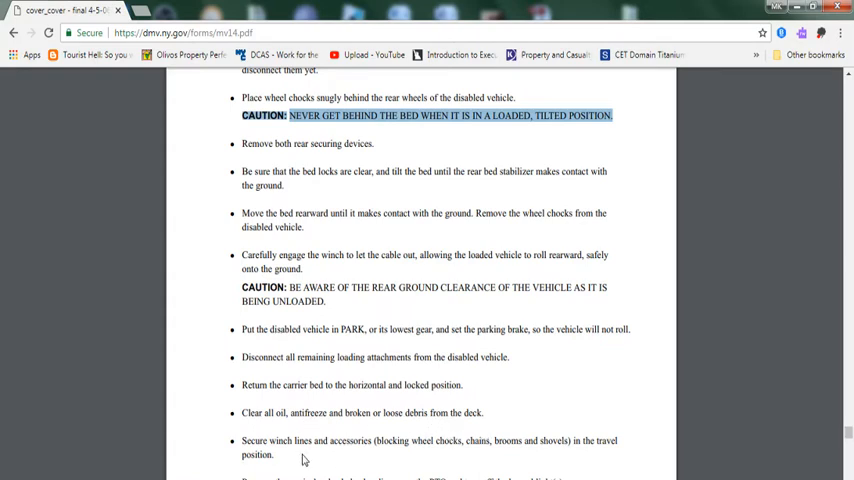
scroll(down, 3)
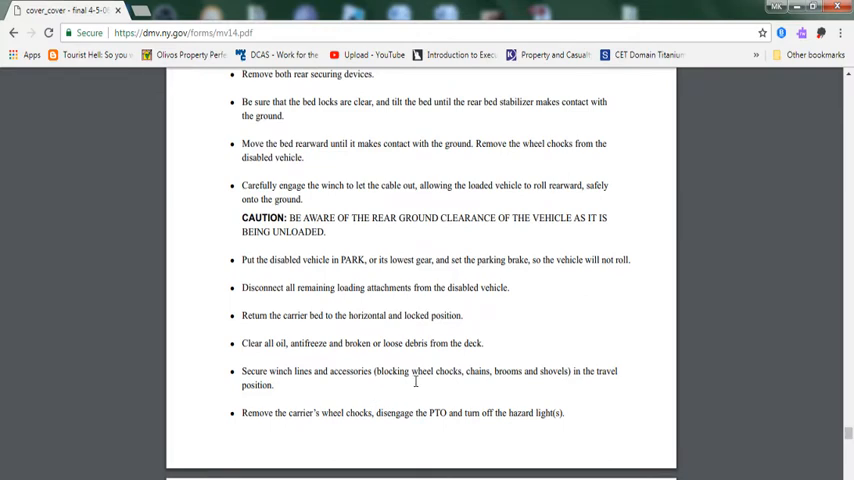
mouse_move(320, 402)
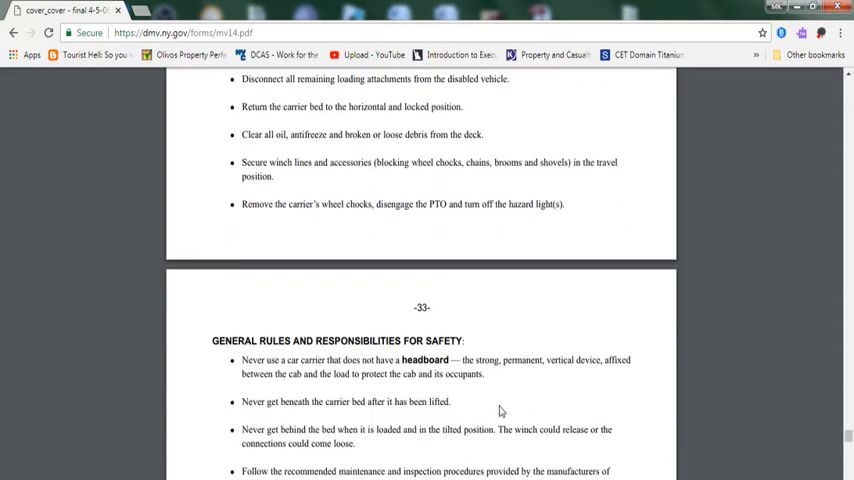
Read page 33's safety rules and boxed reminder down to the page 34 Glossary heading.
scroll(down, 3)
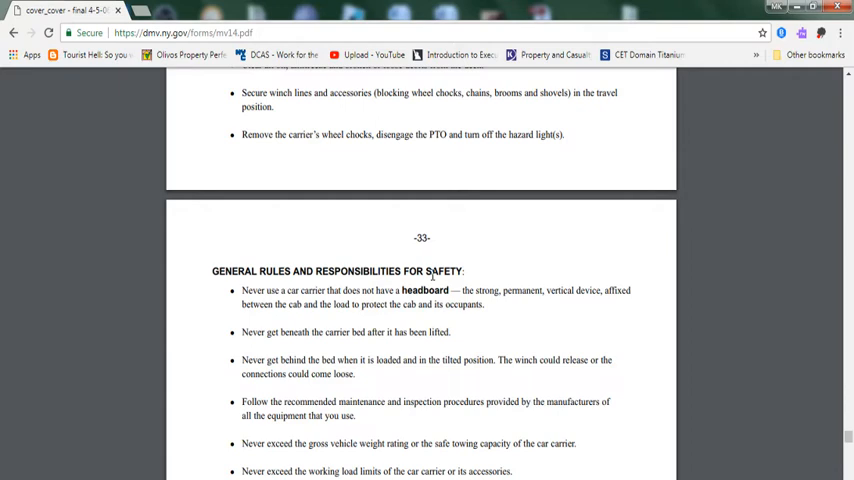
mouse_move(616, 296)
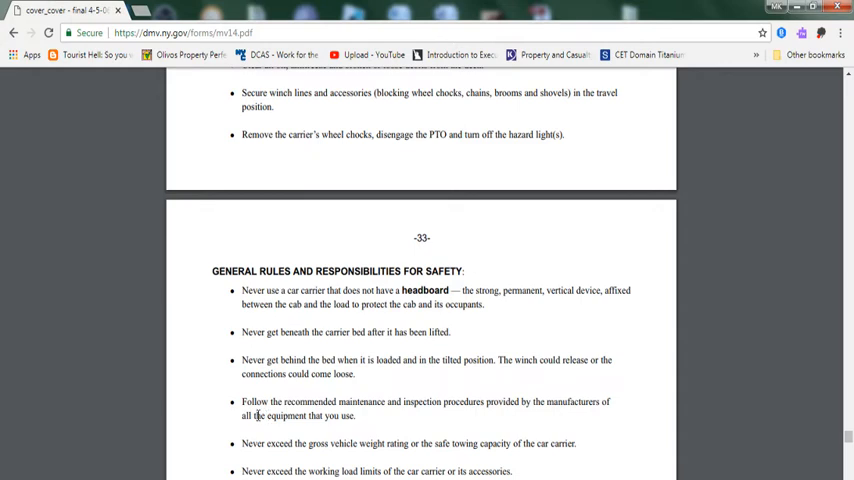
scroll(down, 3)
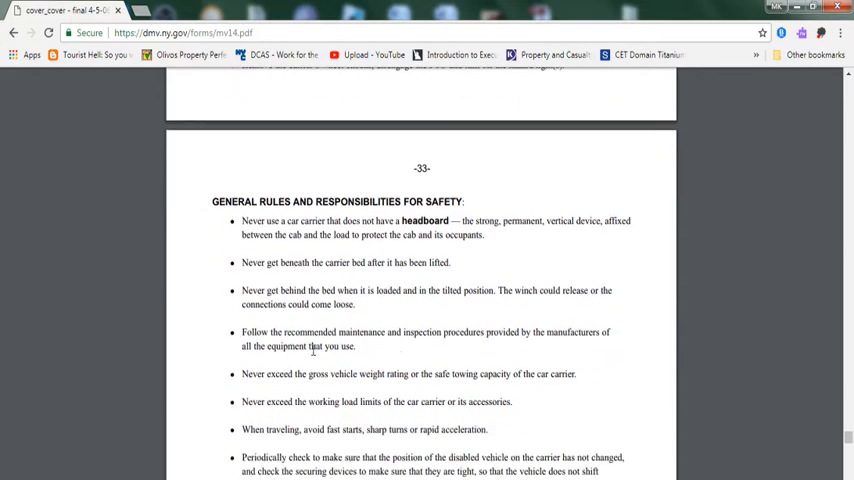
scroll(down, 3)
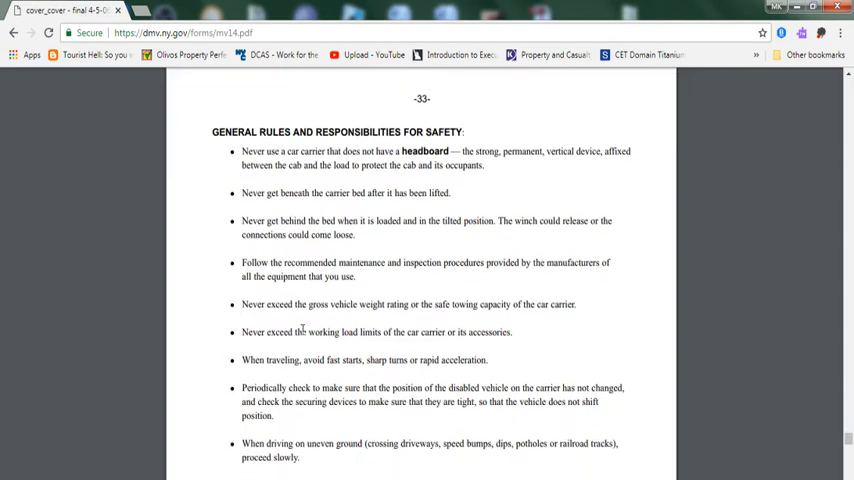
scroll(down, 3)
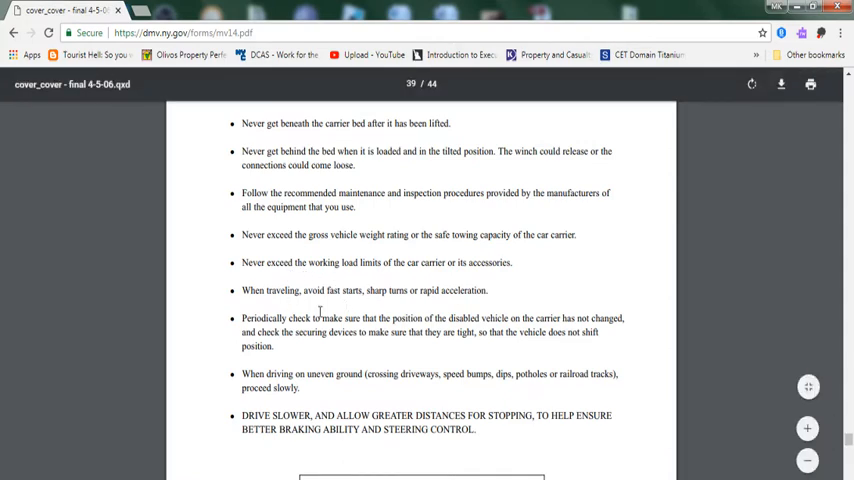
mouse_move(353, 328)
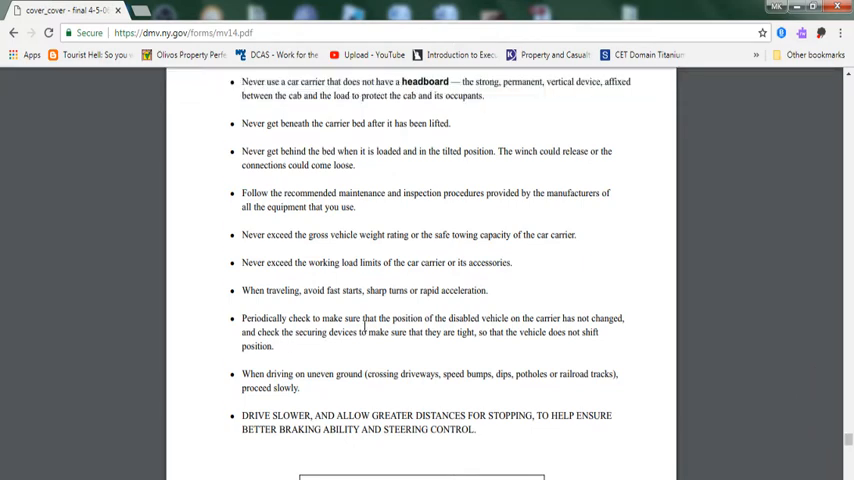
mouse_move(290, 377)
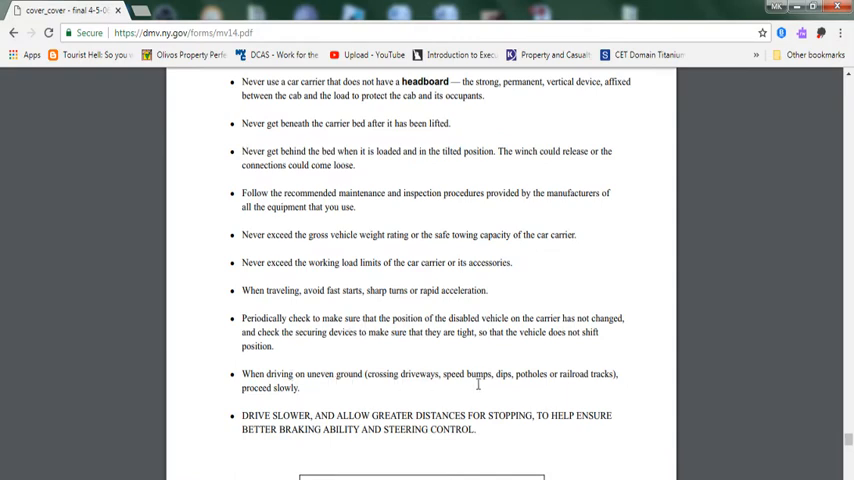
scroll(down, 3)
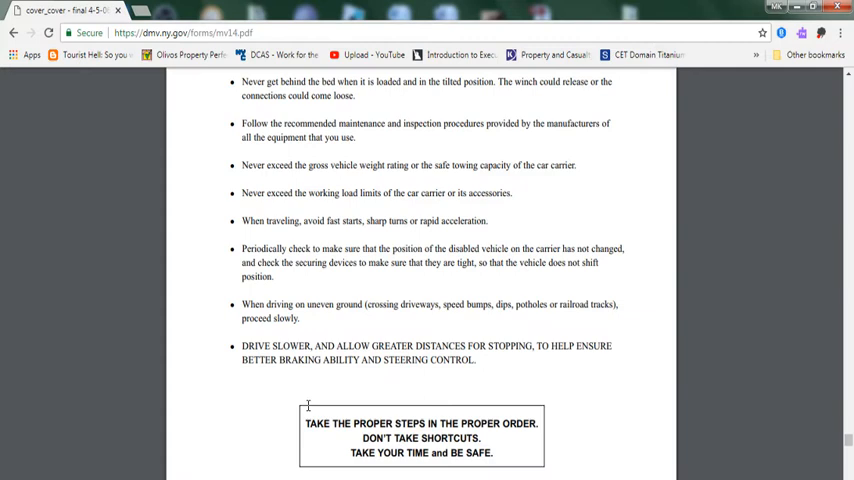
mouse_move(522, 357)
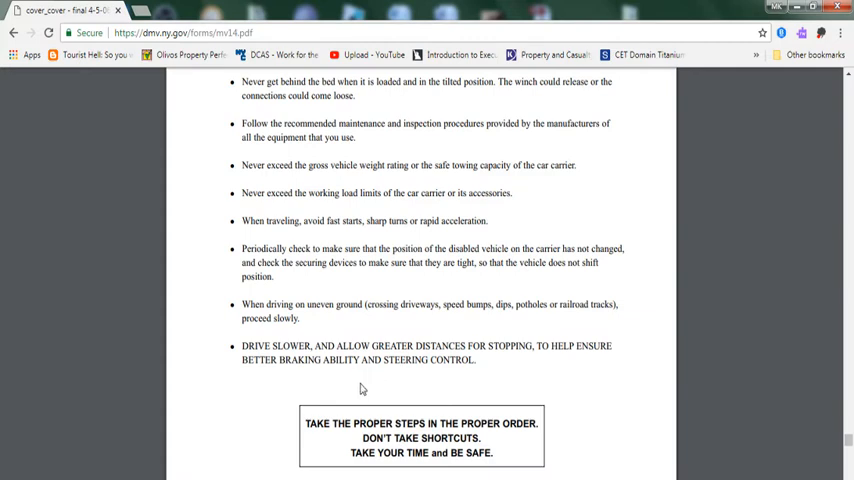
scroll(down, 3)
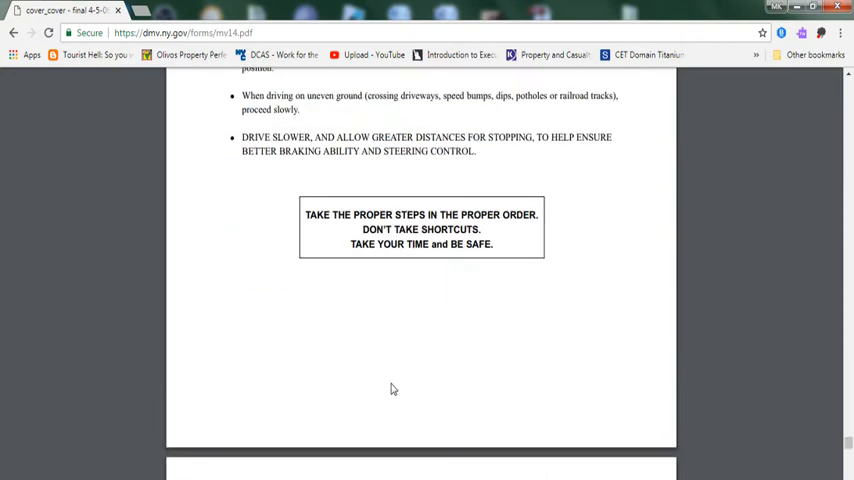
scroll(down, 3)
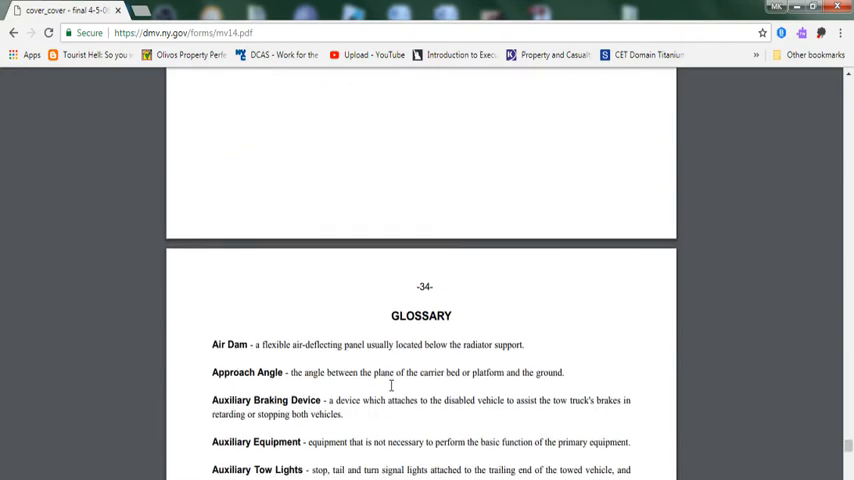
scroll(down, 3)
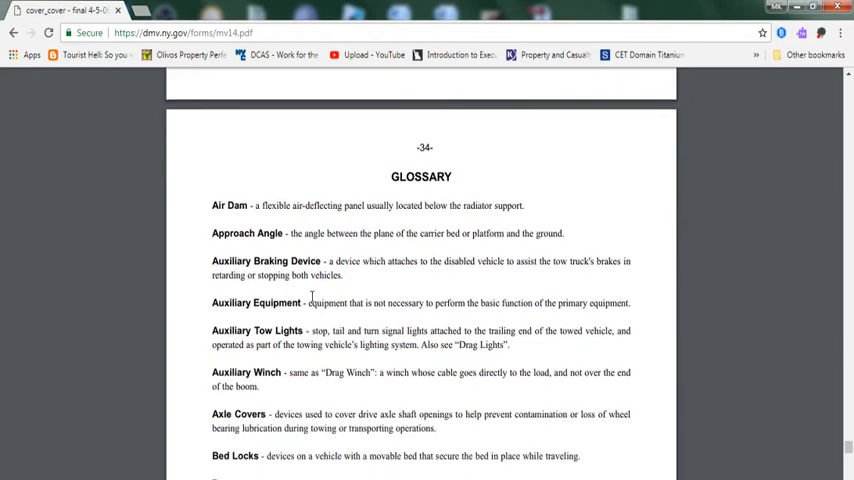
mouse_move(248, 226)
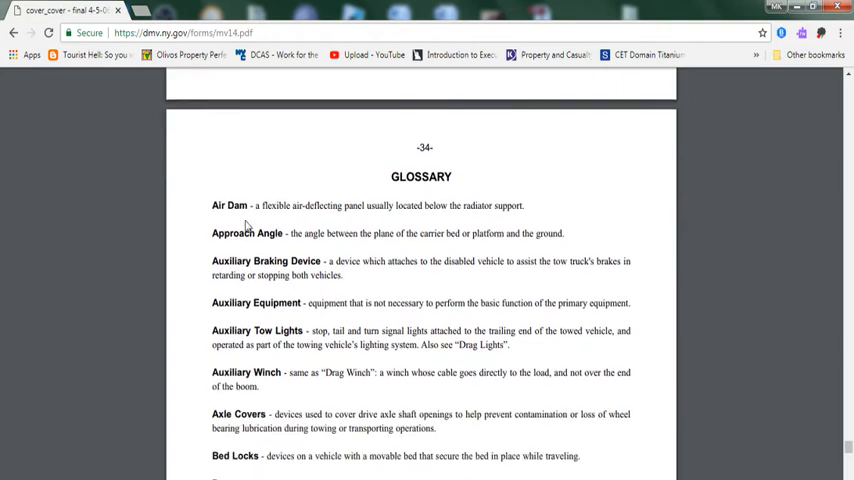
scroll(down, 3)
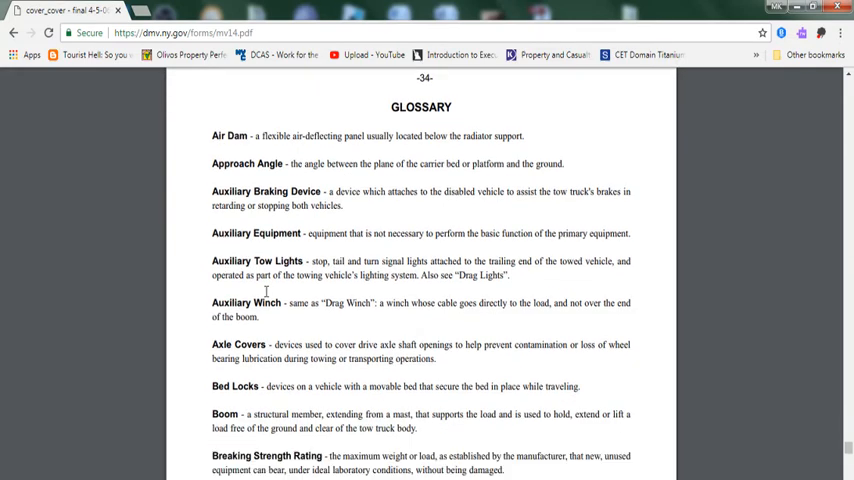
scroll(down, 3)
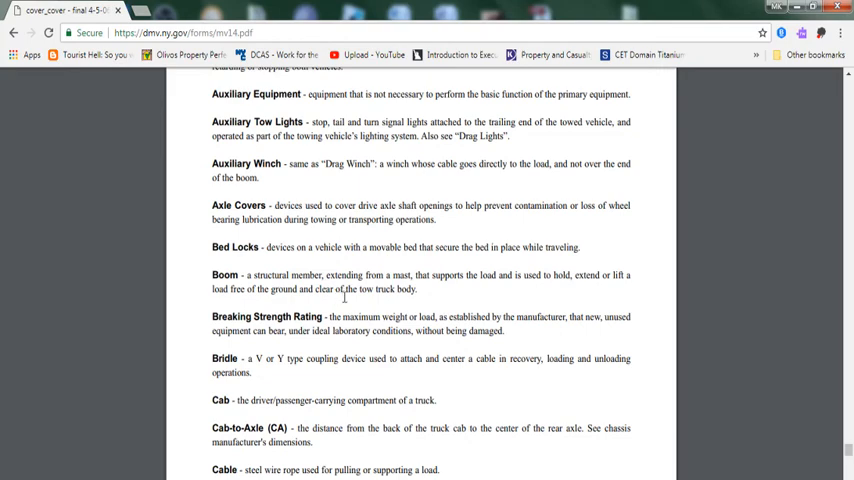
scroll(down, 3)
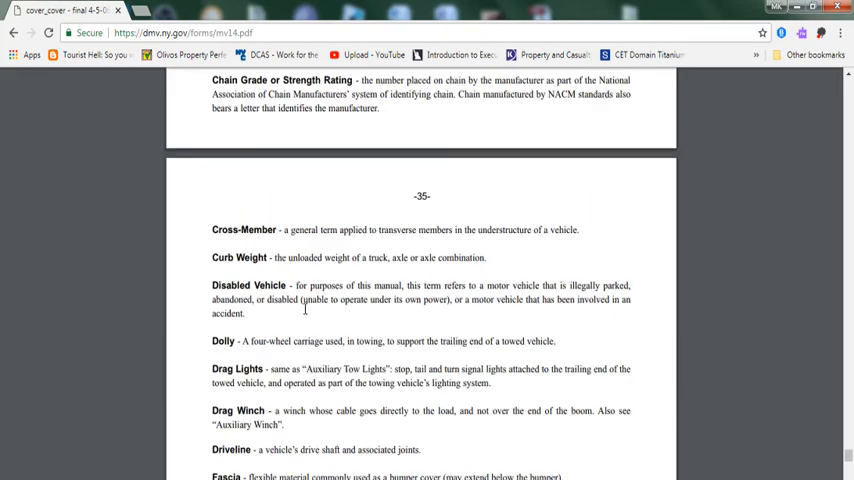
scroll(down, 3)
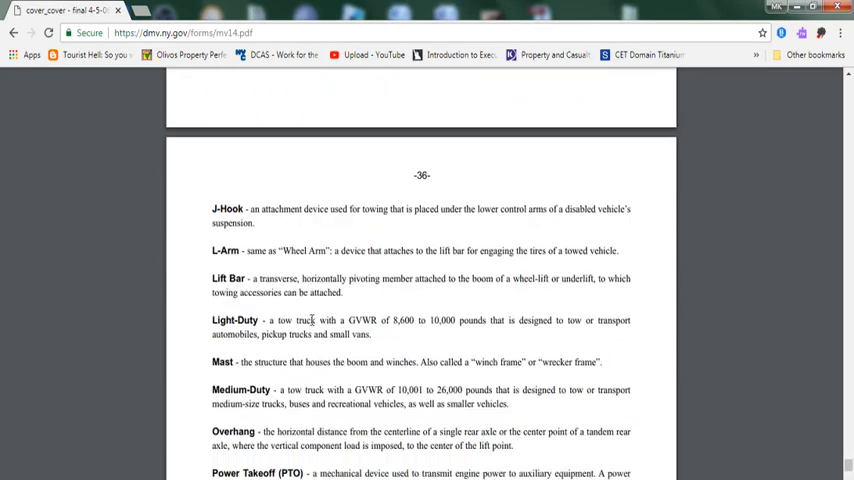
scroll(down, 3)
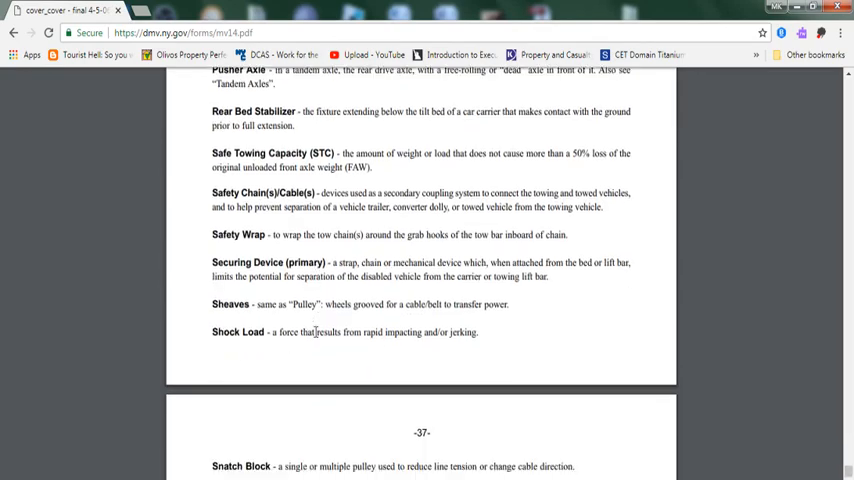
scroll(down, 3)
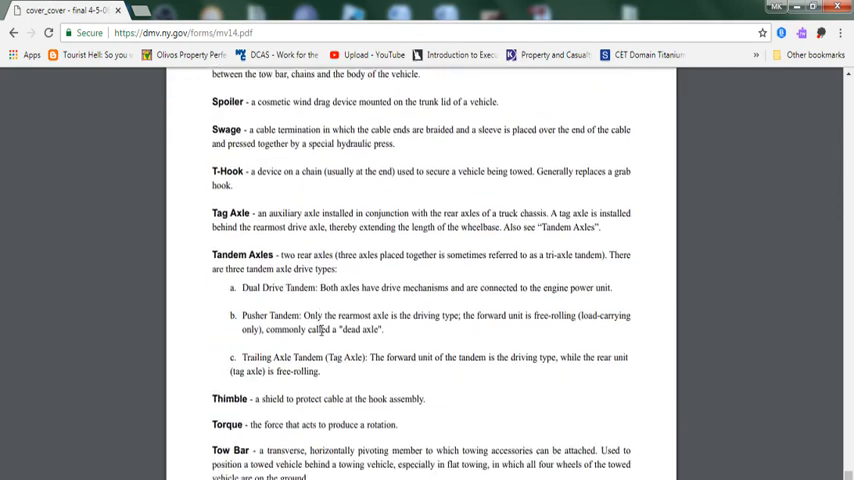
scroll(down, 3)
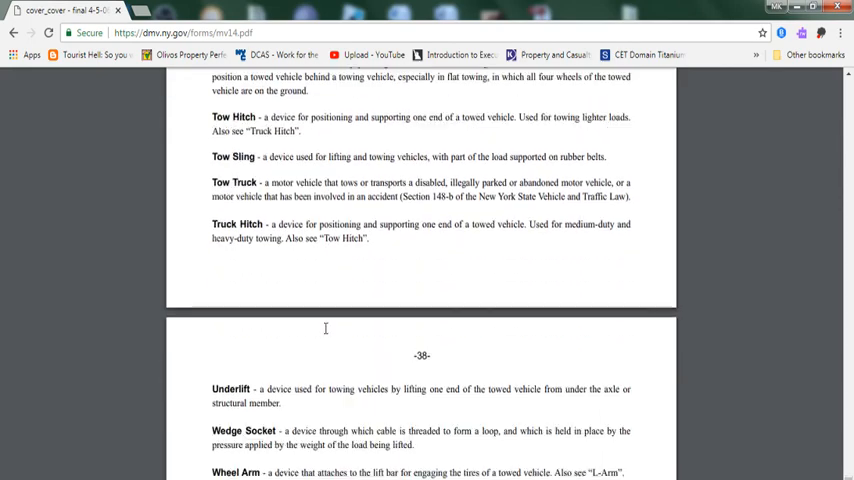
scroll(down, 3)
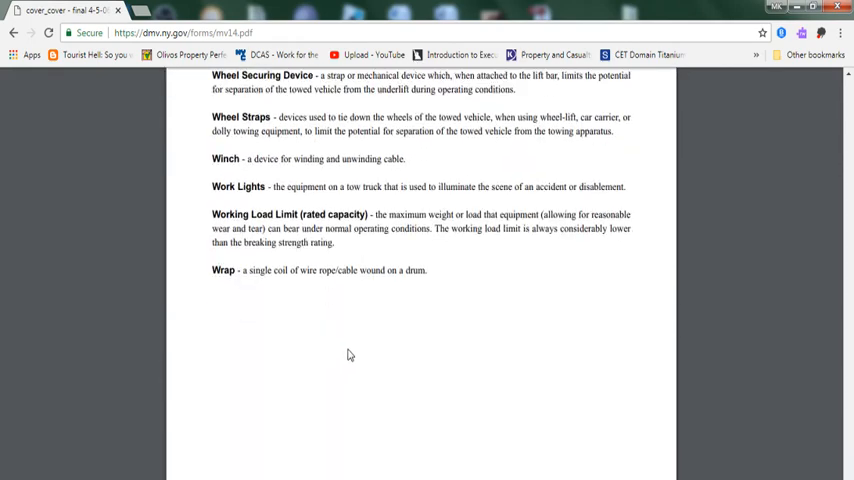
scroll(down, 3)
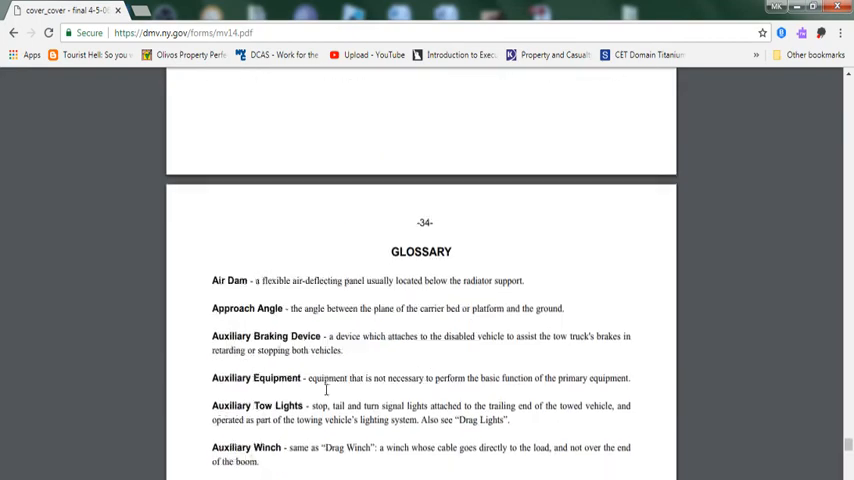
Scroll back up from the Glossary to the During Transport and Unloading a Vehicle headings.
scroll(up, 3)
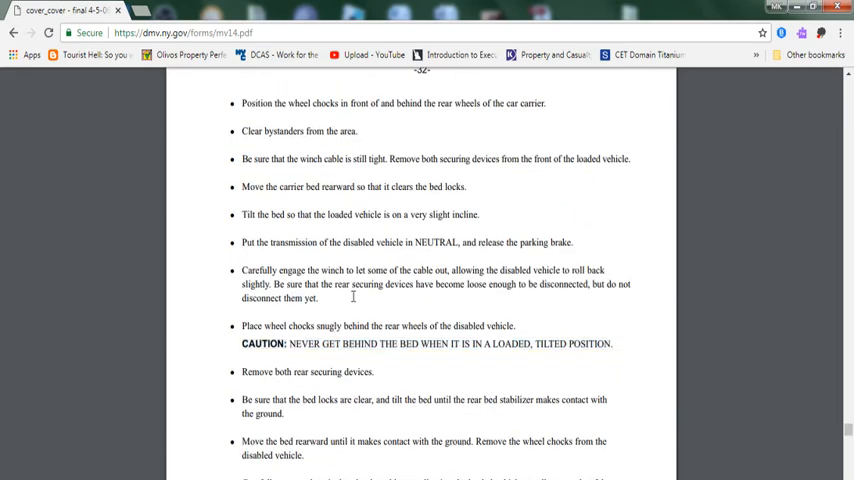
scroll(down, 3)
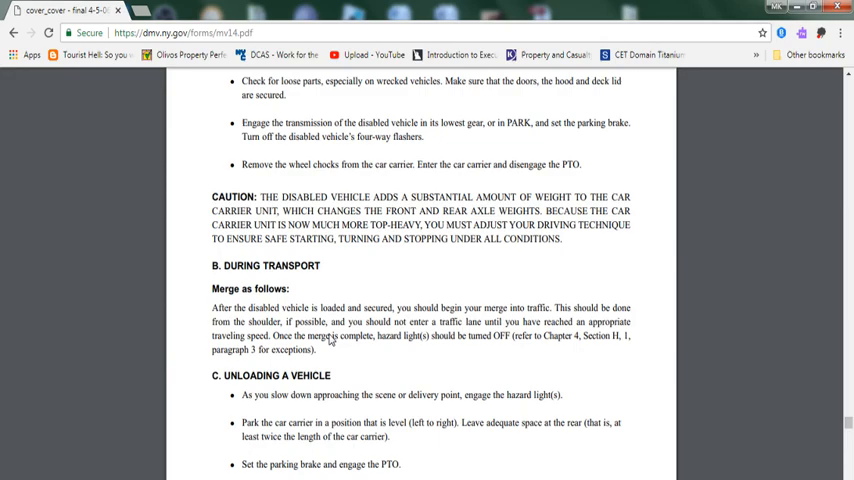